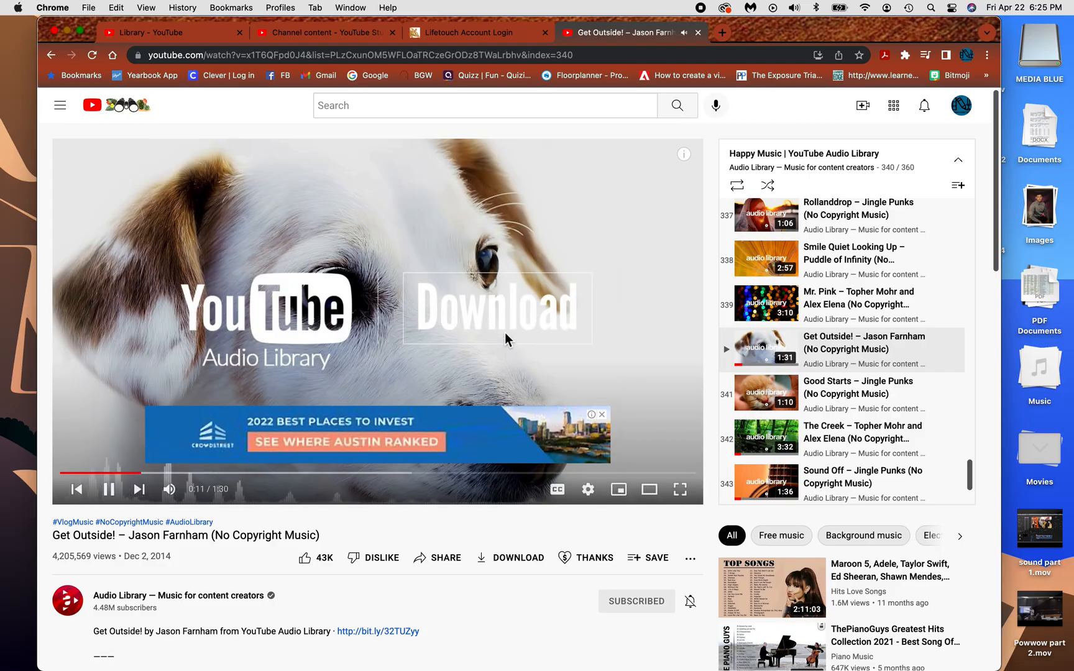
# - Copy the Get Outside! video's web address and open a new blank browser tab
pyautogui.click(107, 489)
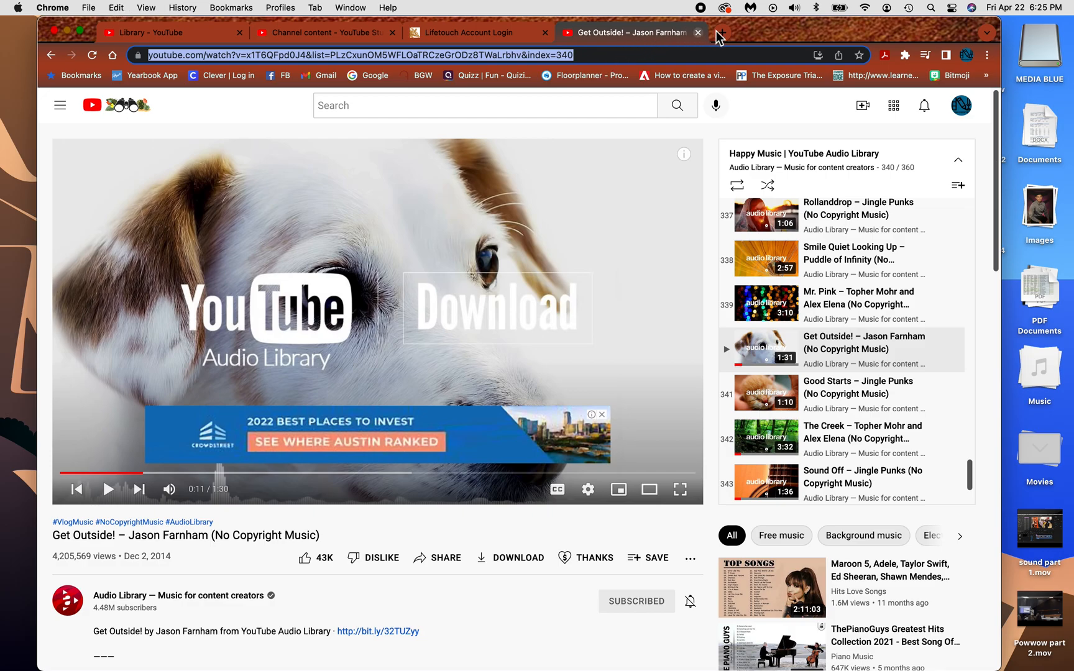
pyautogui.click(874, 33)
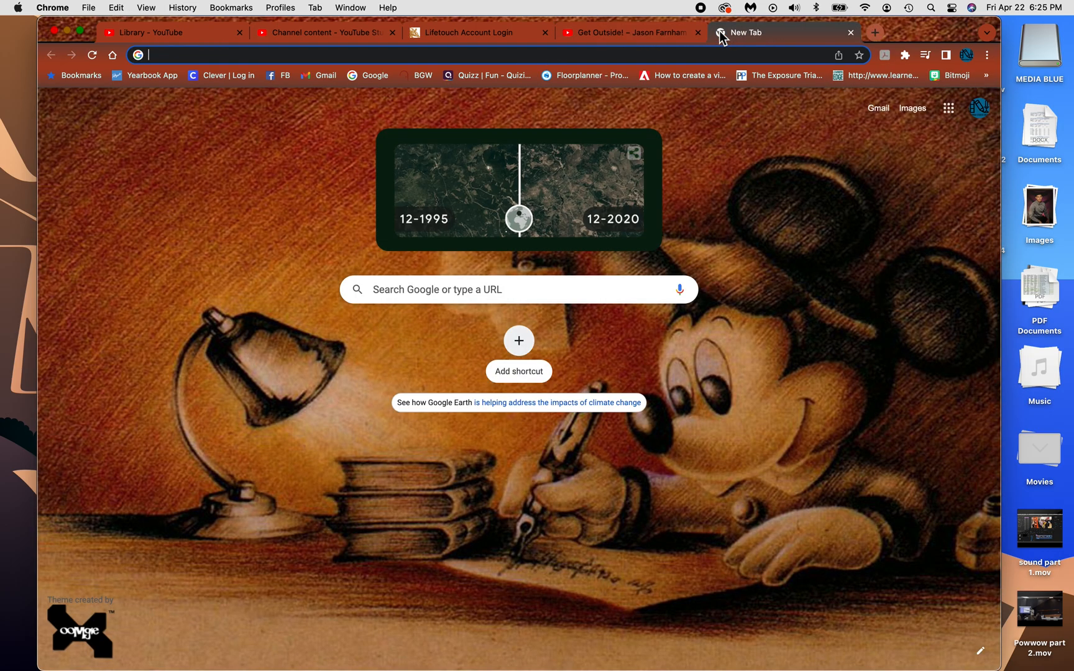
# - Search Google for 'youtube mp3 converter' and open the YTMP3 converter site
pyautogui.write('youttube+conb&aqs=chrome.7.69i57j0i13l9.11391j0j7&sourceid=chrome&ie=UTF-8')
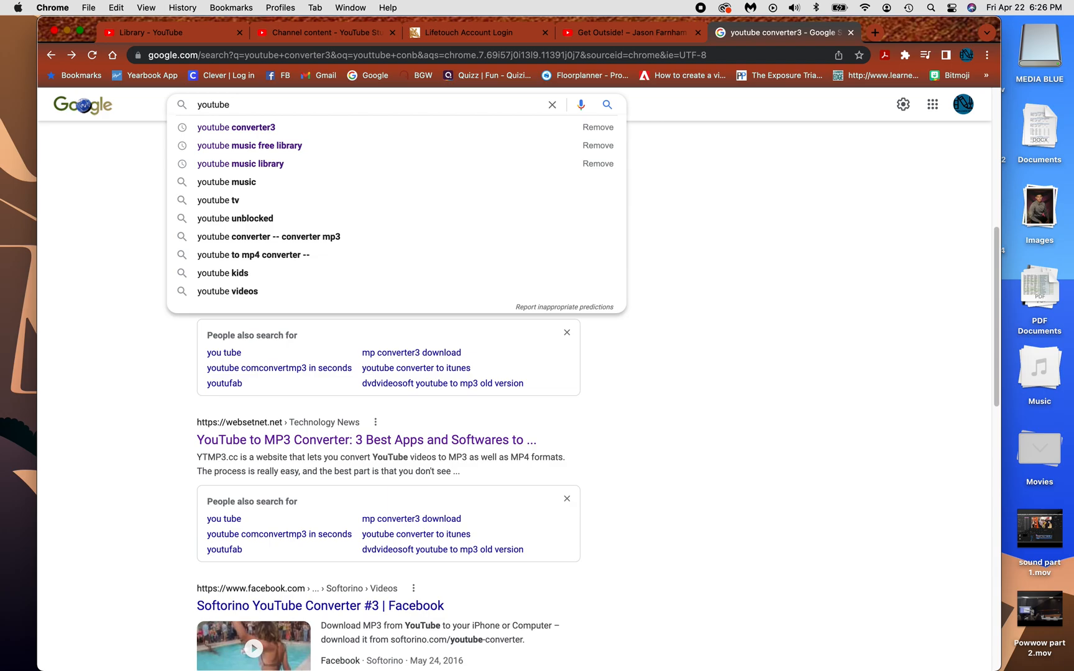
pyautogui.write('m')
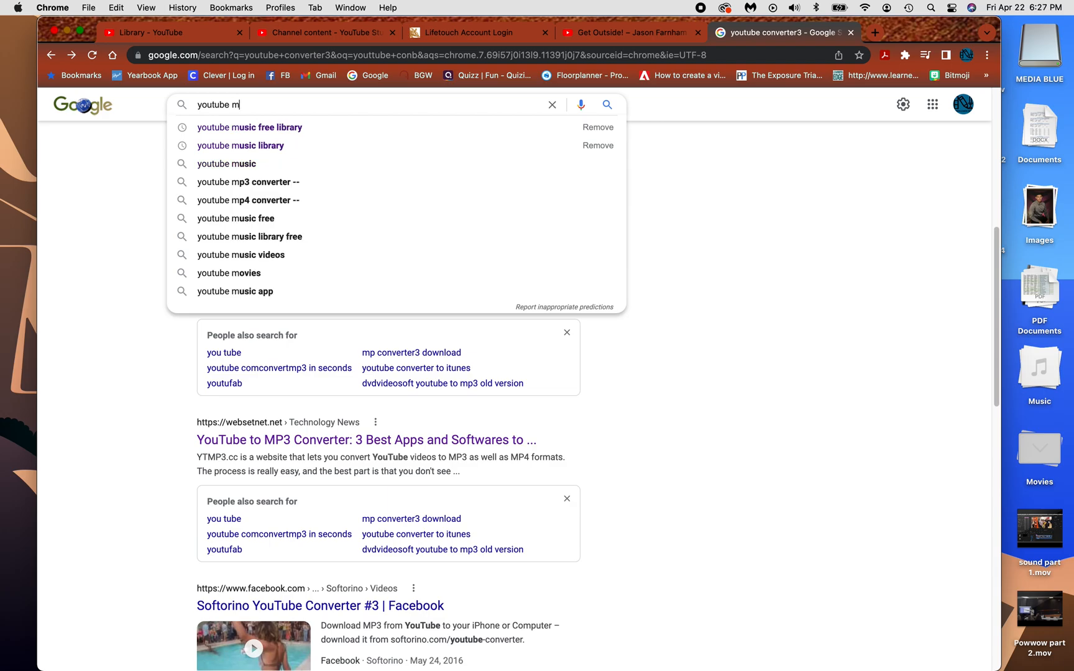
pyautogui.write('p3 con')
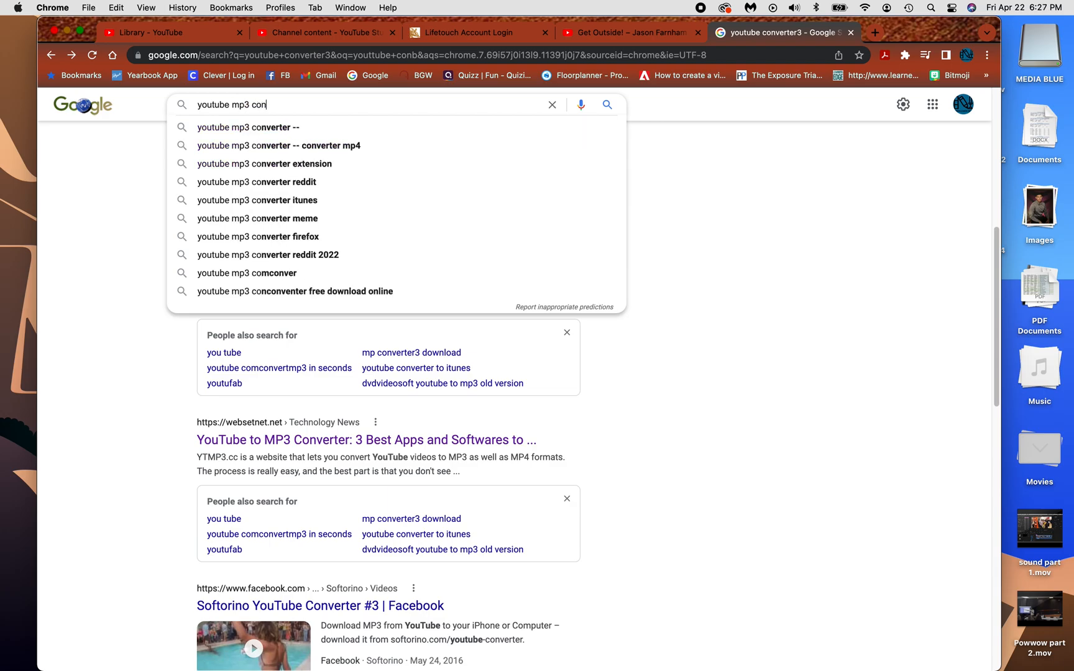
pyautogui.write('v')
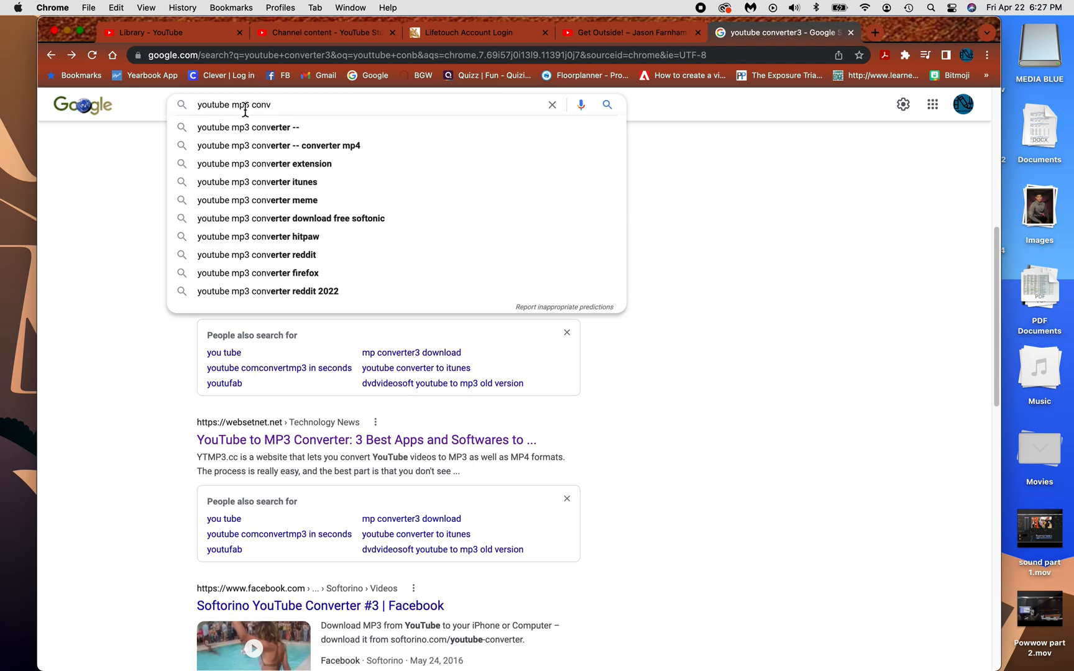
pyautogui.click(248, 126)
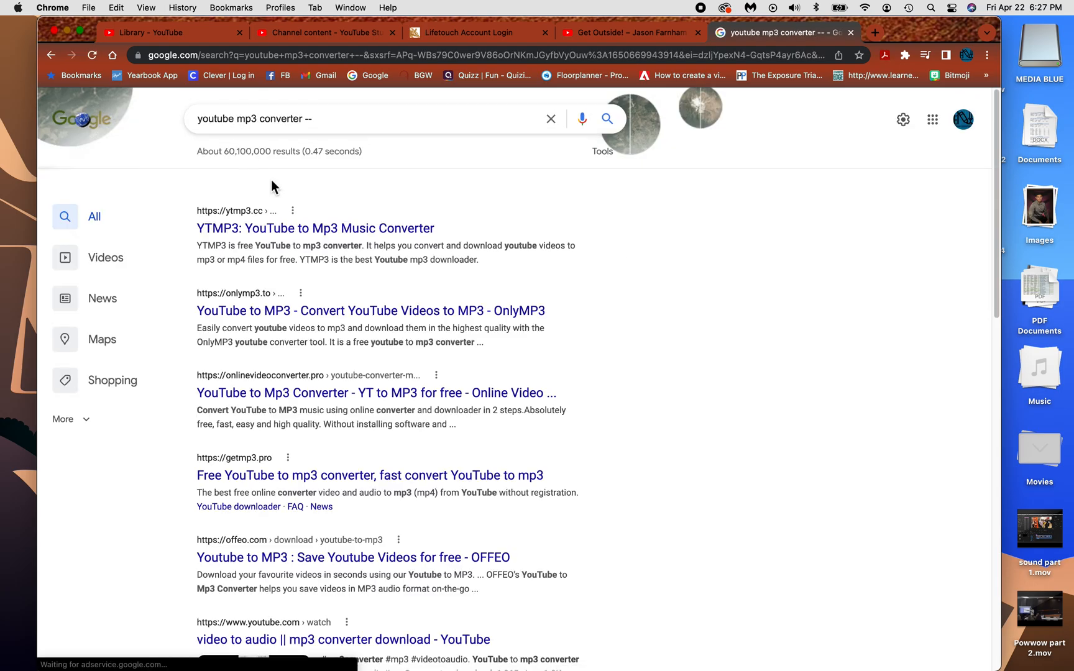
pyautogui.click(315, 228)
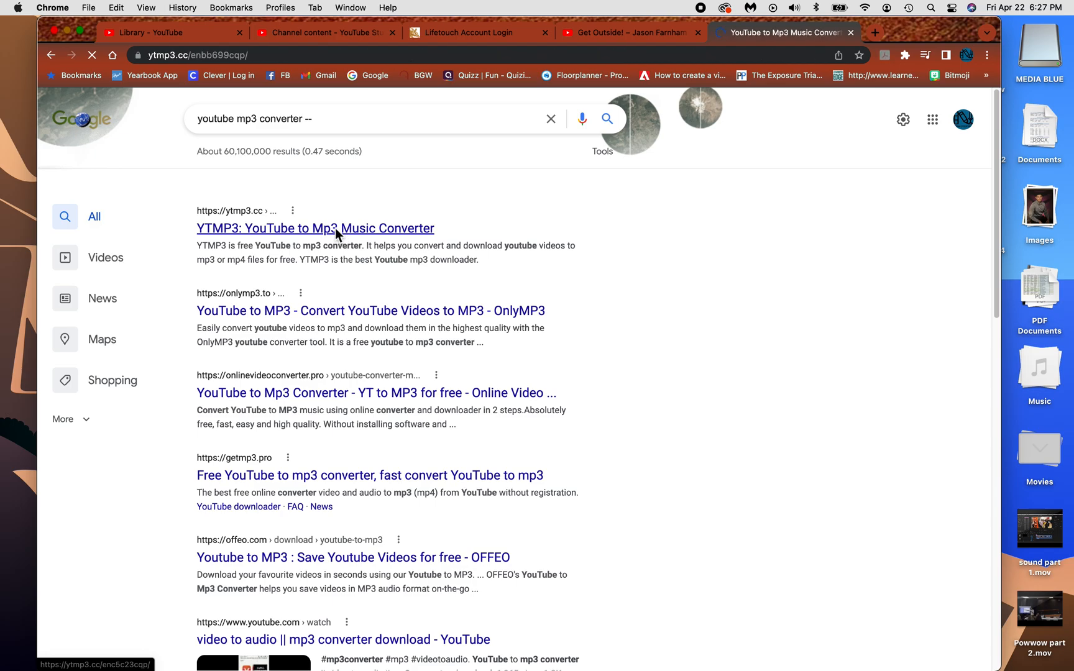
# - Paste the Get Outside! YouTube link into YTMP3 and convert it to MP3
pyautogui.click(315, 228)
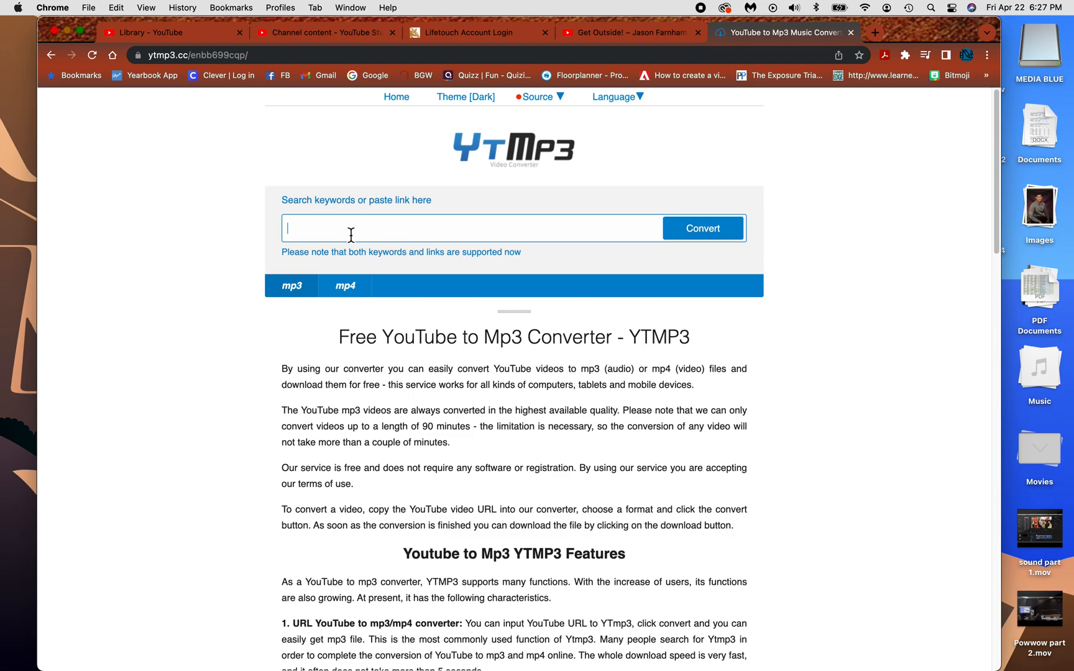
pyautogui.click(702, 228)
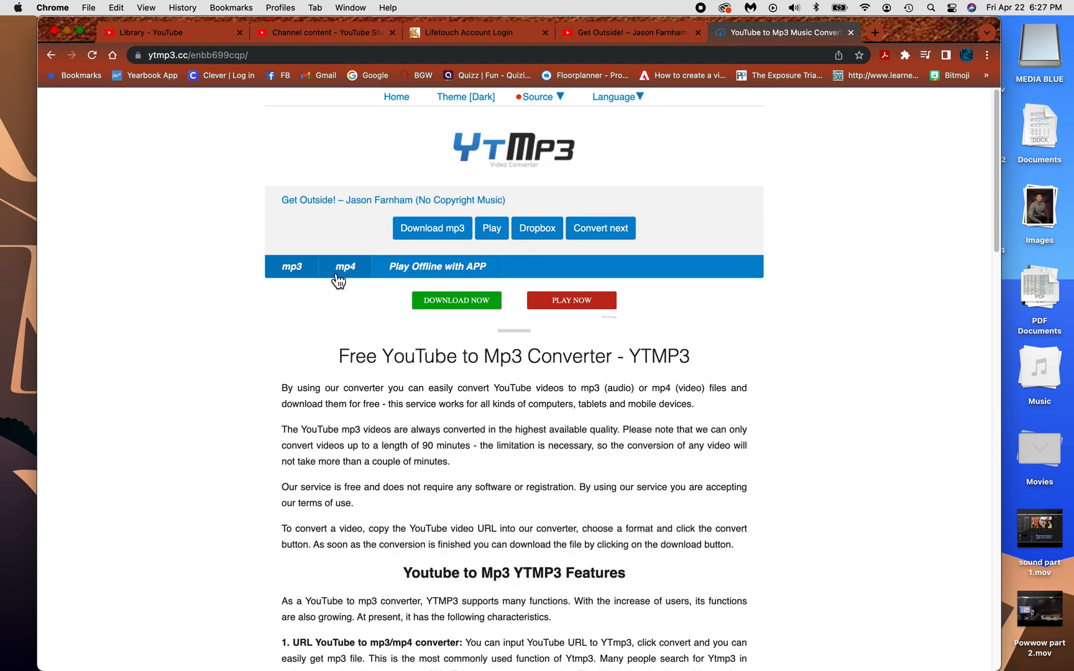
pyautogui.moveTo(267, 248)
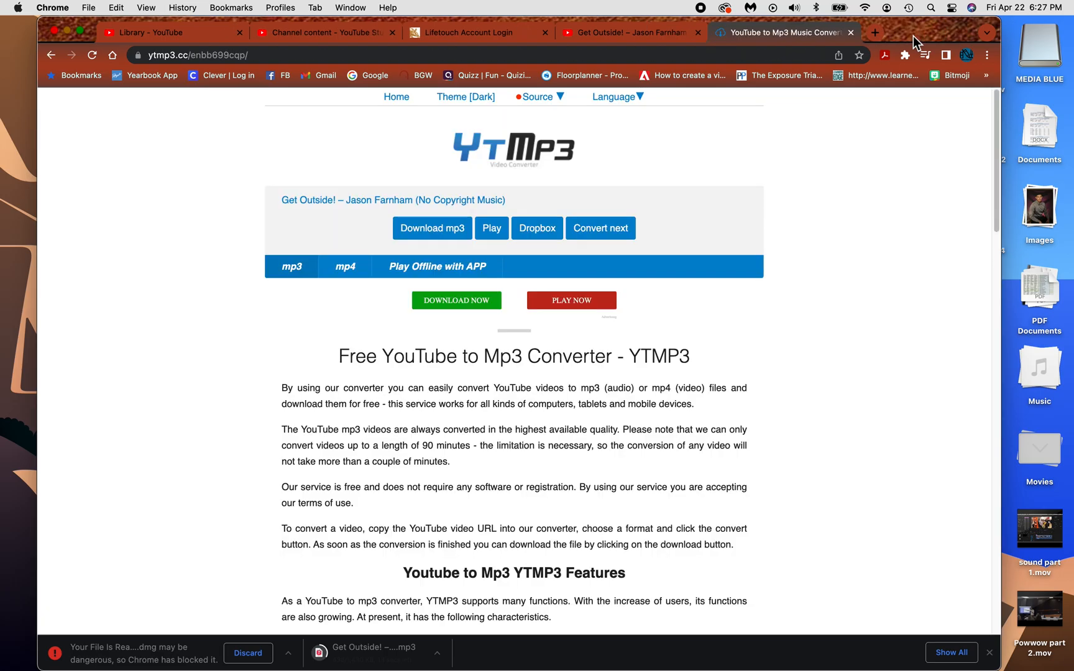
pyautogui.moveTo(162, 664)
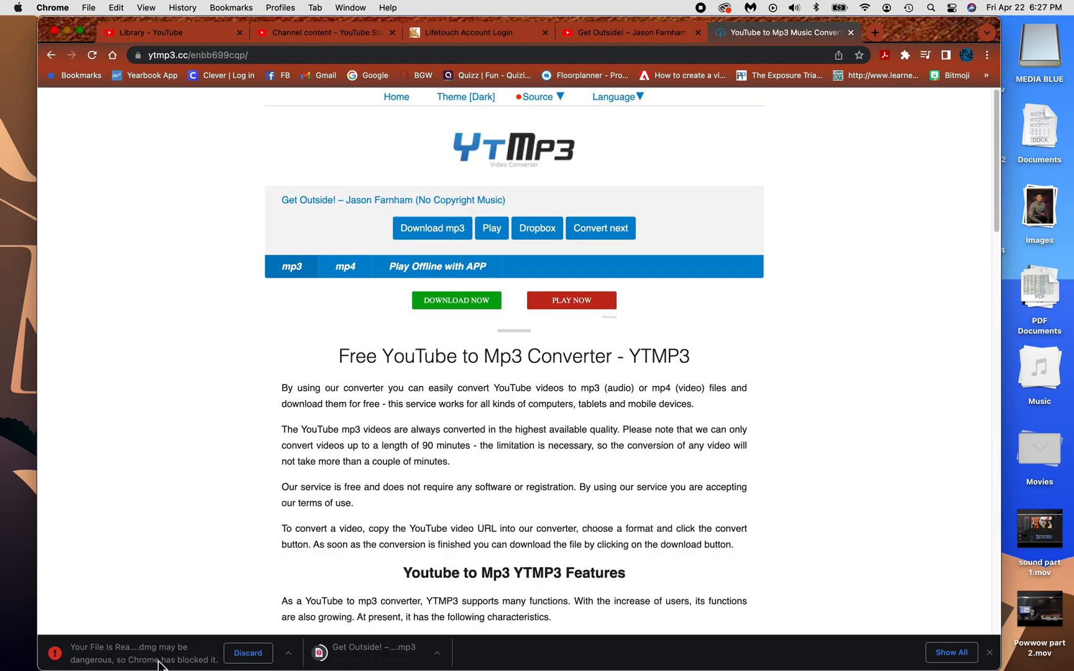
pyautogui.moveTo(111, 663)
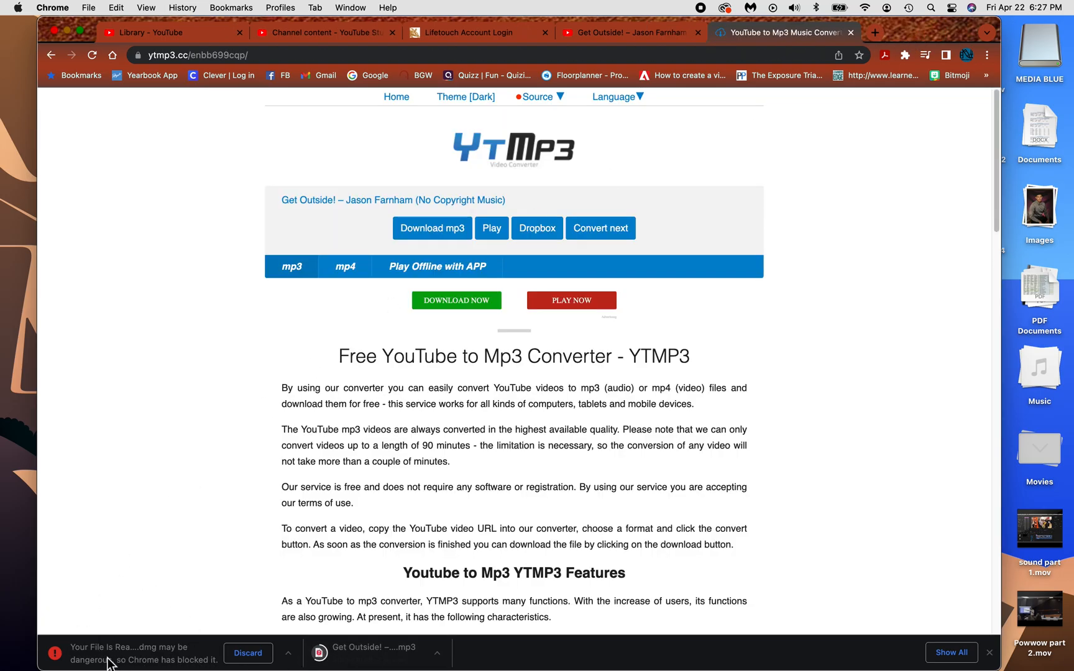
pyautogui.moveTo(157, 659)
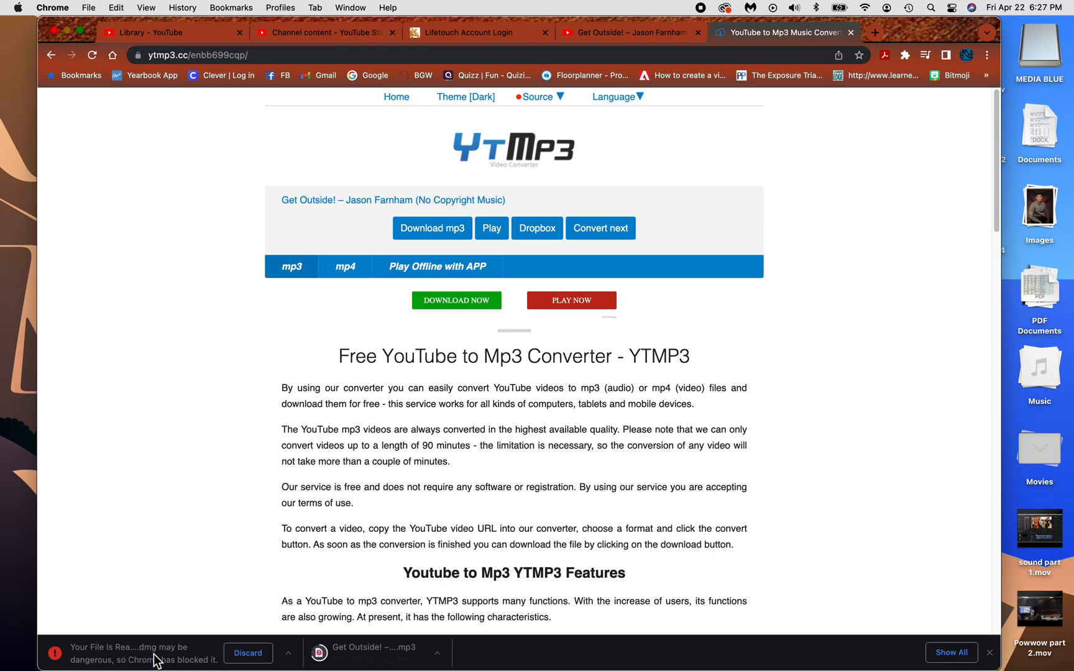
pyautogui.moveTo(202, 668)
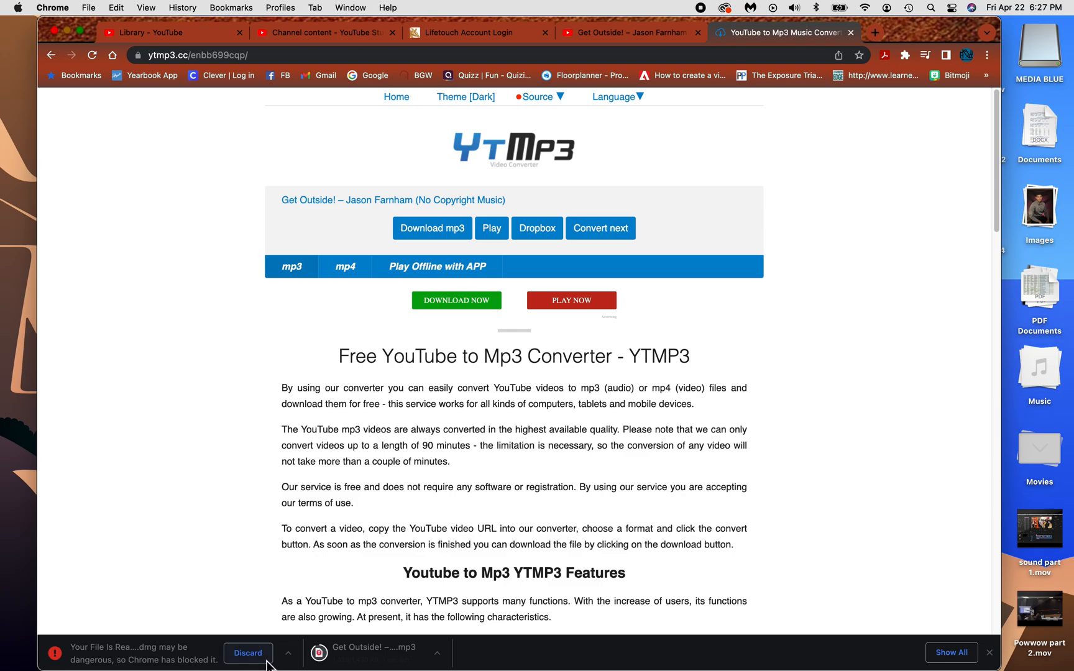
pyautogui.moveTo(483, 324)
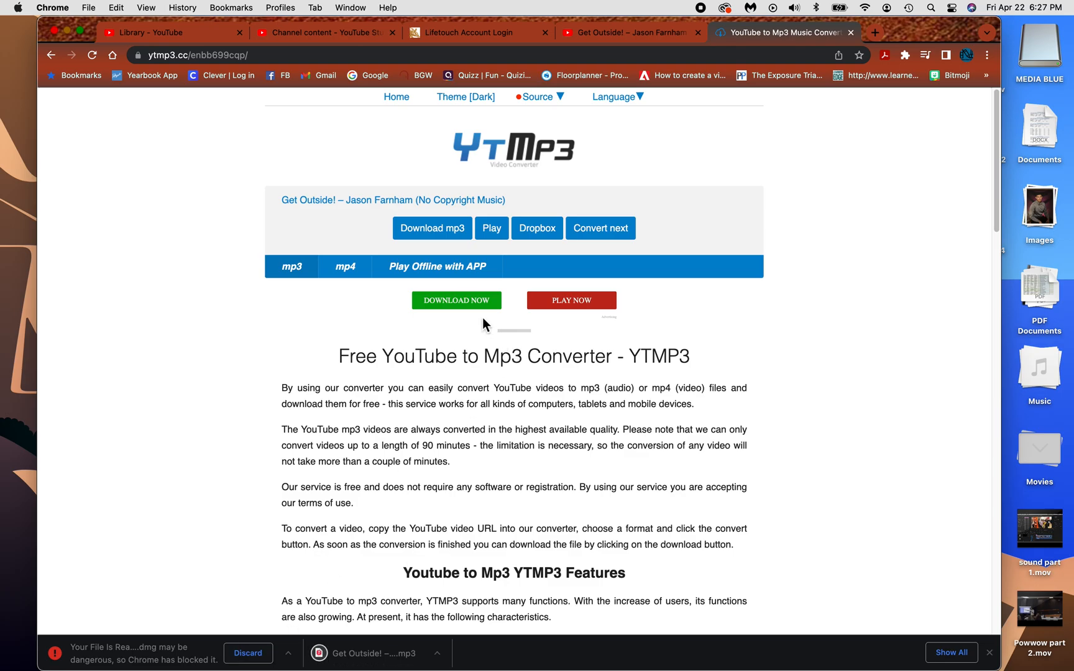
pyautogui.moveTo(421, 204)
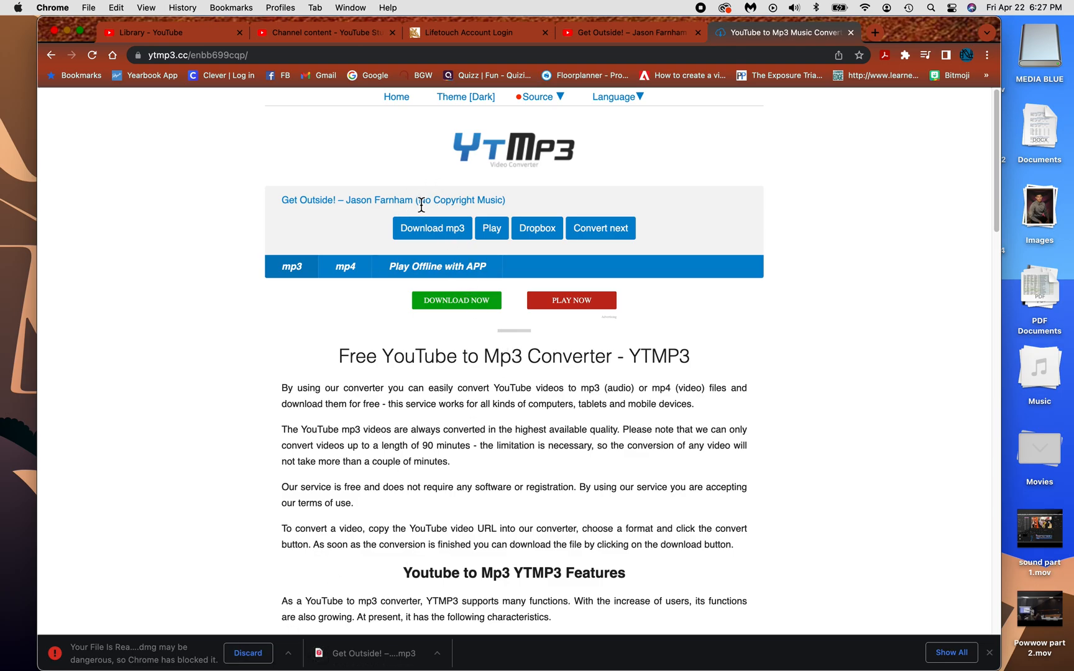
# - Download the Get Outside! MP3 again, which opens a Download Ready ad tab
pyautogui.click(432, 228)
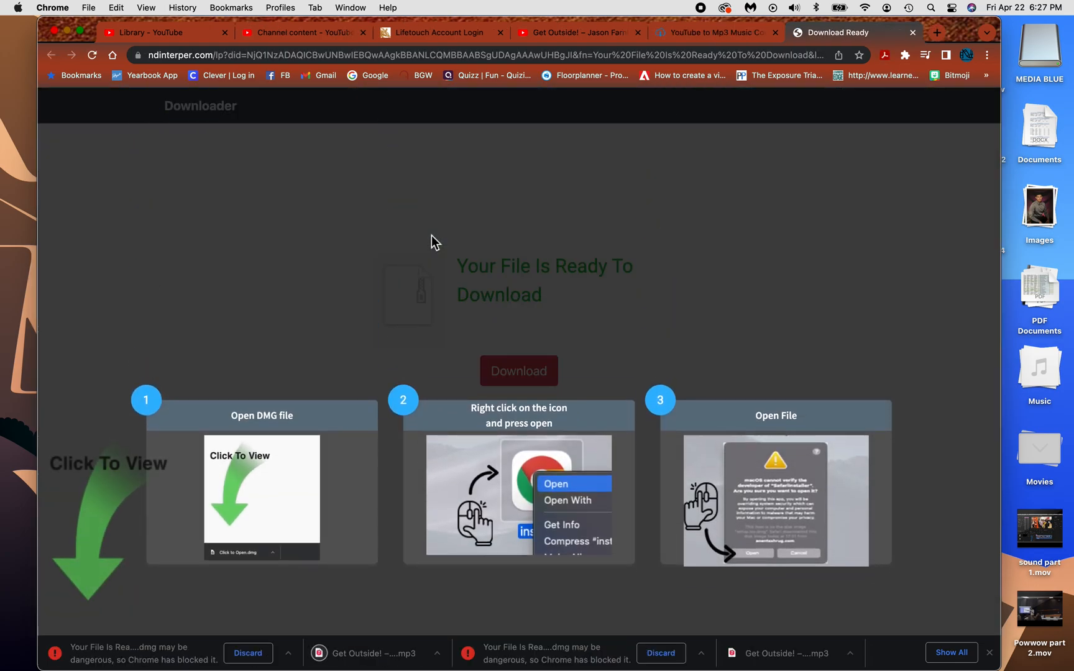
pyautogui.moveTo(391, 639)
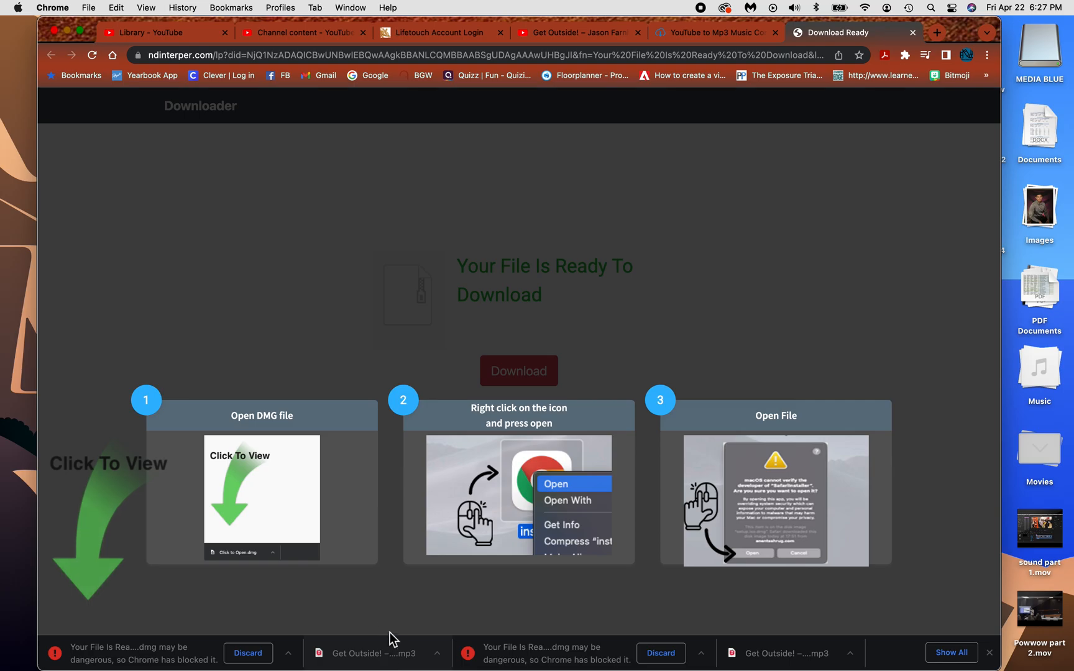
pyautogui.moveTo(391, 640)
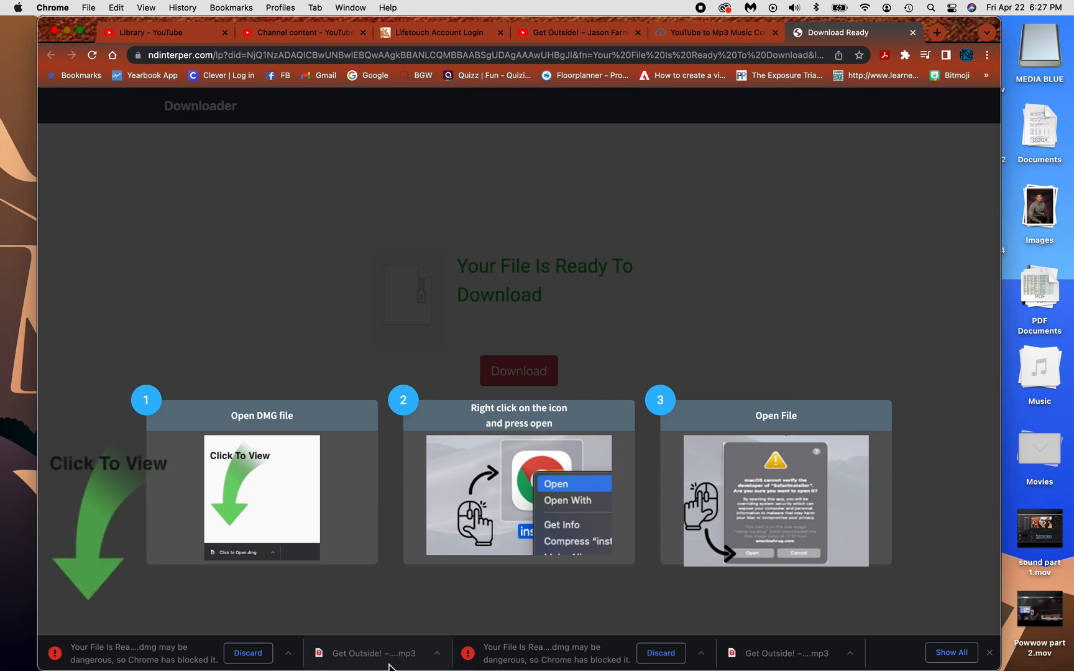
pyautogui.moveTo(141, 659)
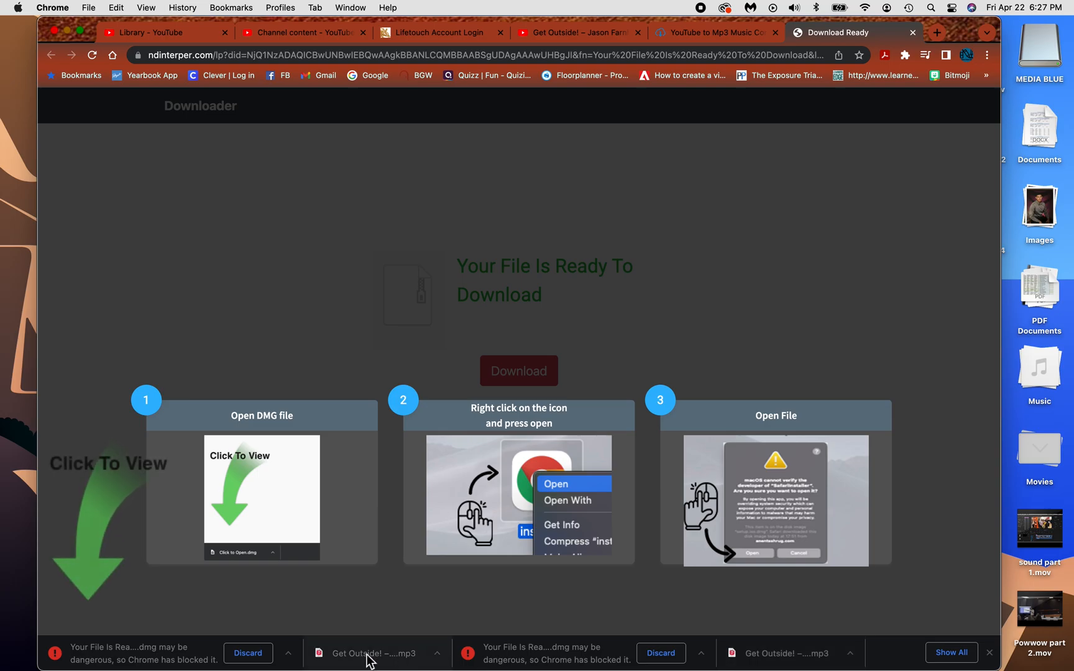
pyautogui.moveTo(357, 661)
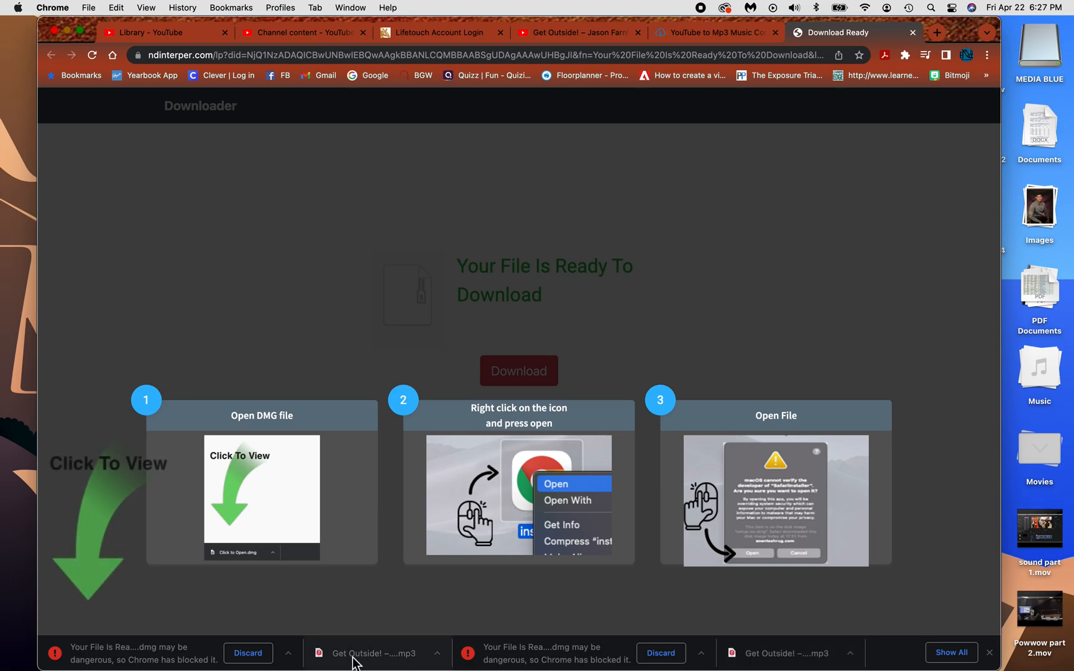
pyautogui.moveTo(379, 662)
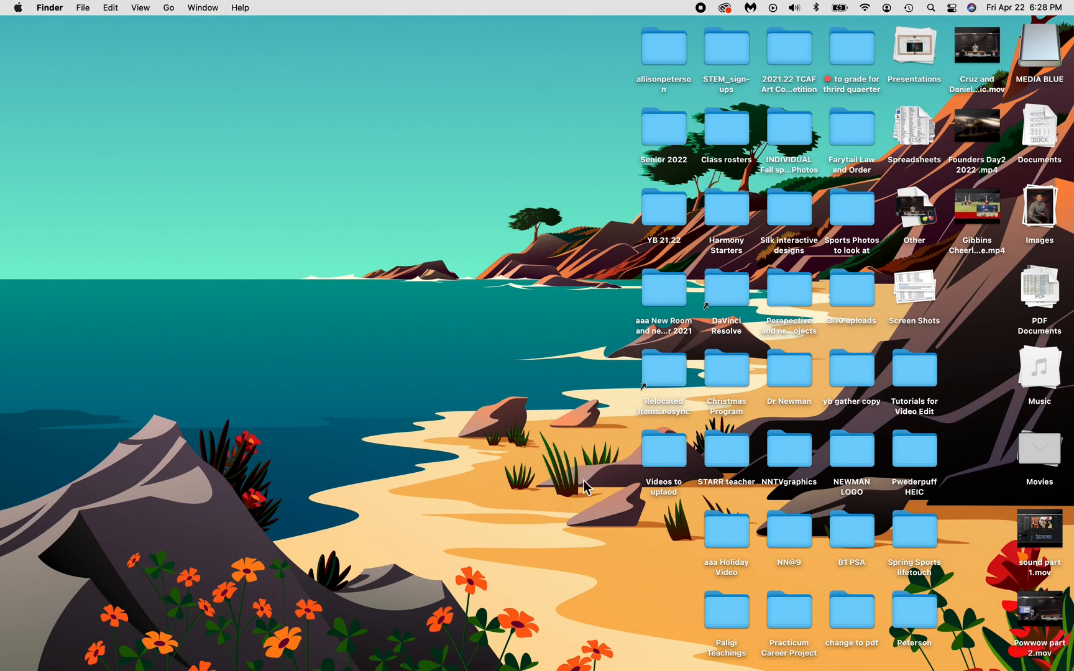
# - Open the 'Videos to uplaod' desktop folder, then its 'Video Vocab A1' subfolder
pyautogui.doubleClick(661, 450)
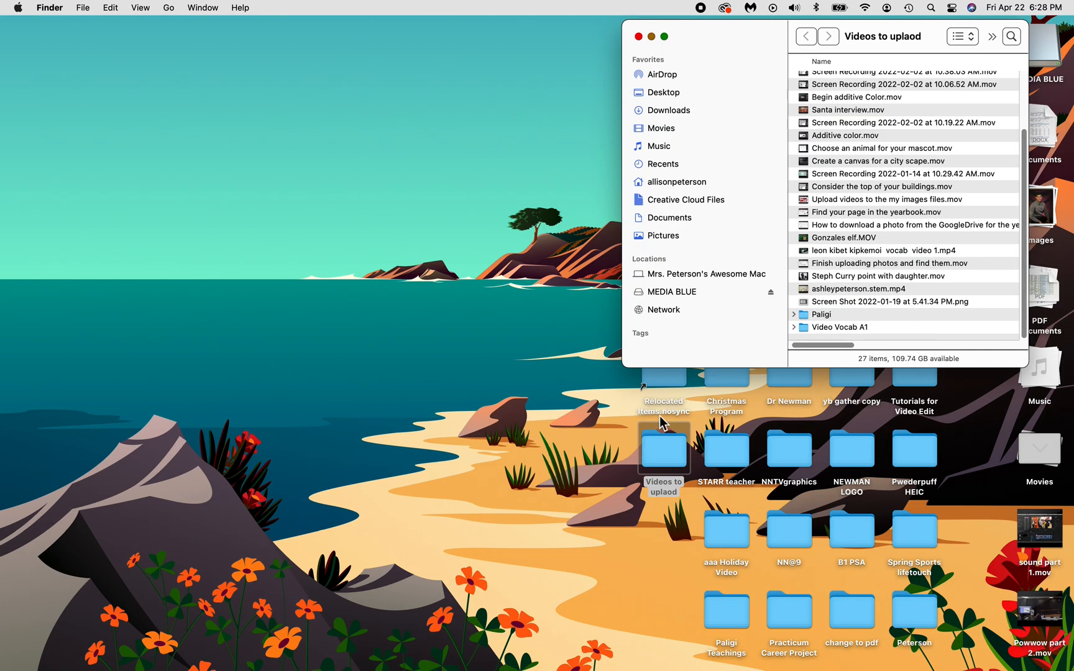
pyautogui.moveTo(879, 337)
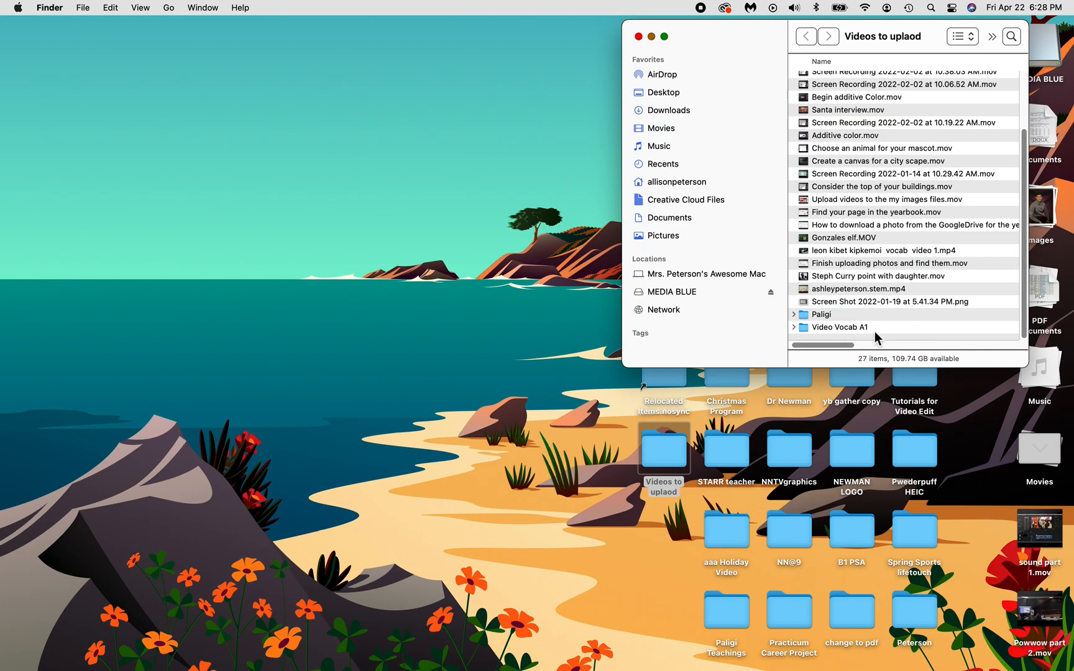
pyautogui.doubleClick(839, 327)
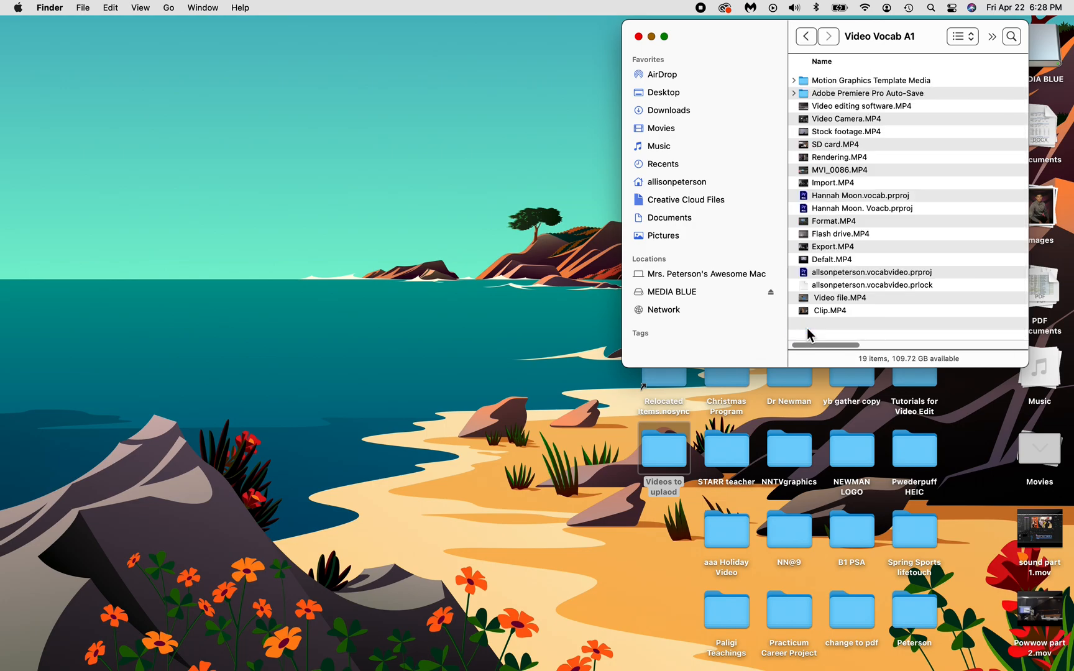
pyautogui.moveTo(989, 599)
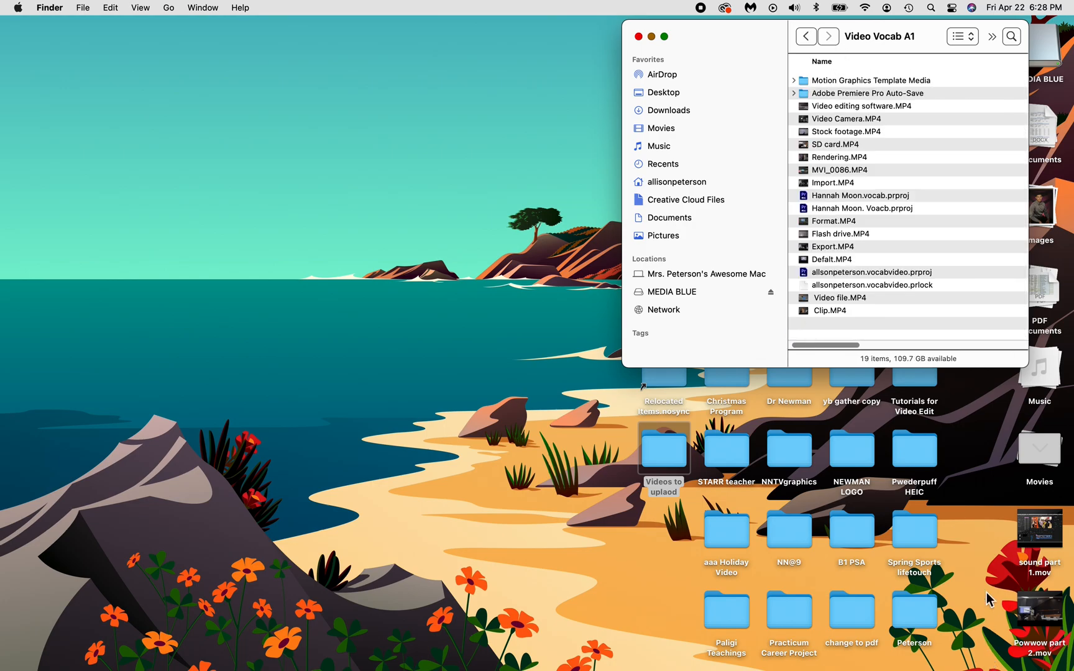
pyautogui.doubleClick(913, 450)
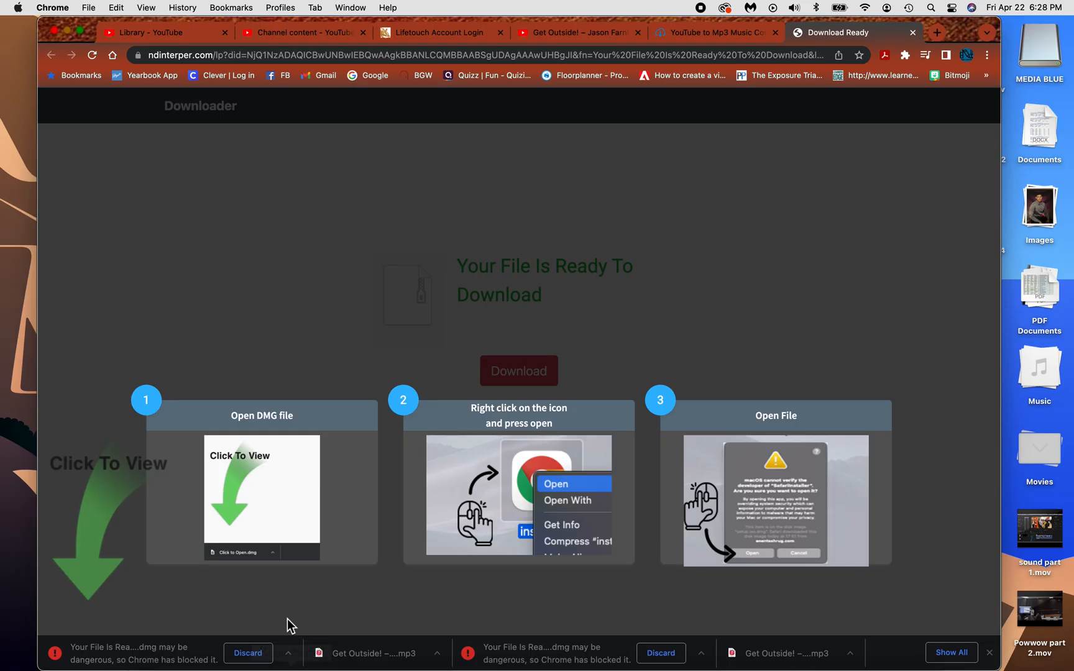
pyautogui.moveTo(67, 236)
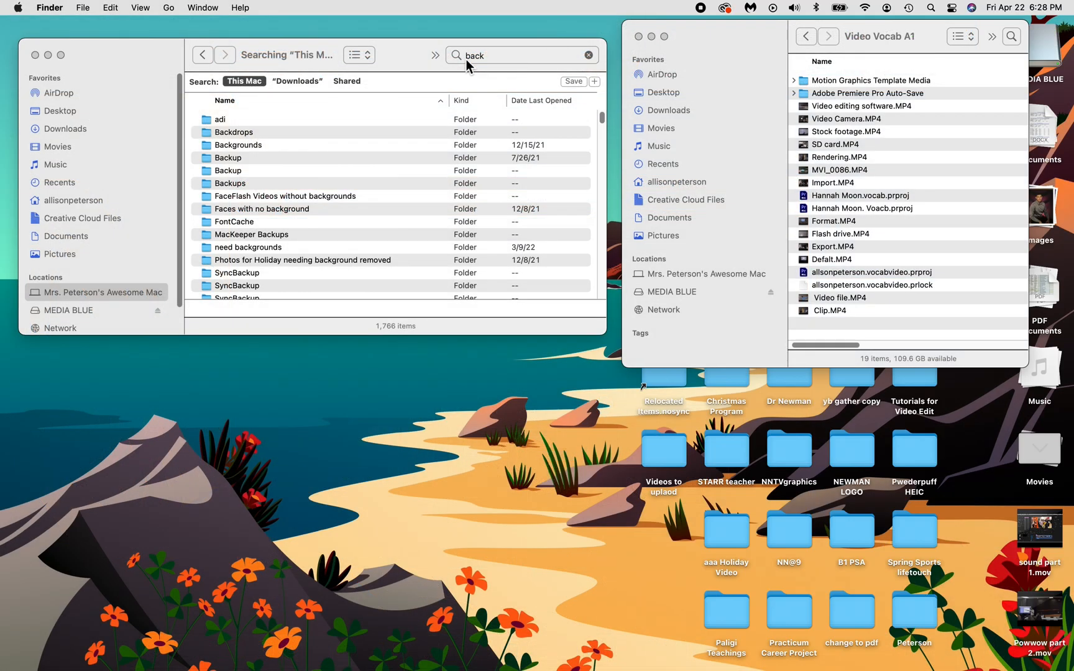
# - Search This Mac for 'get outside', then '.mp3', listing 37 MP3 files
pyautogui.click(588, 55)
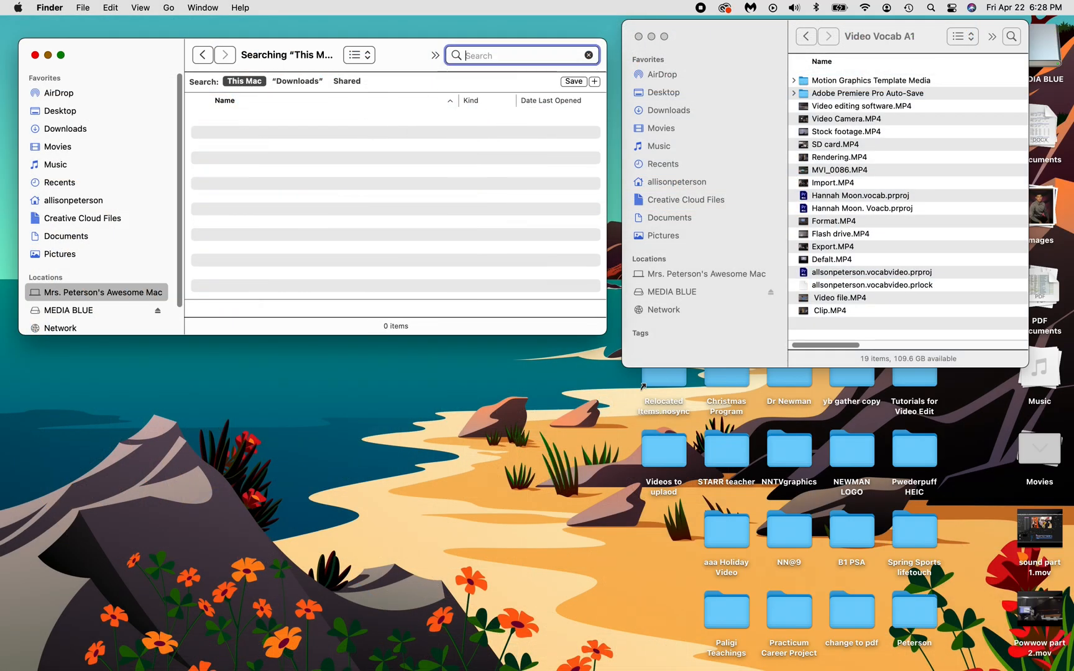
pyautogui.write('get o')
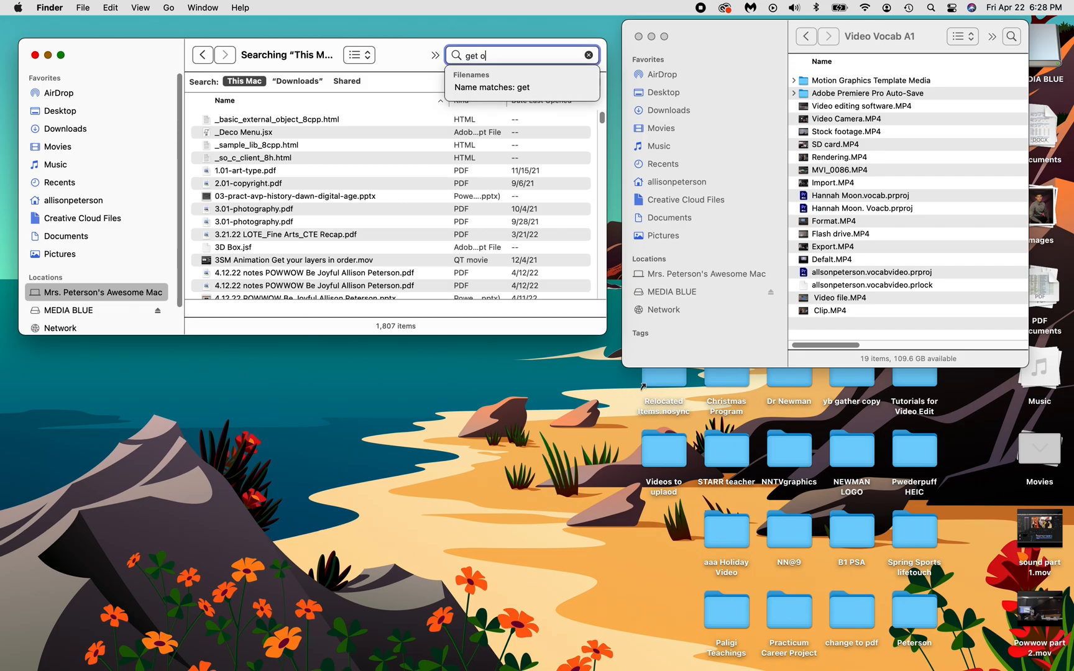
pyautogui.write('utside')
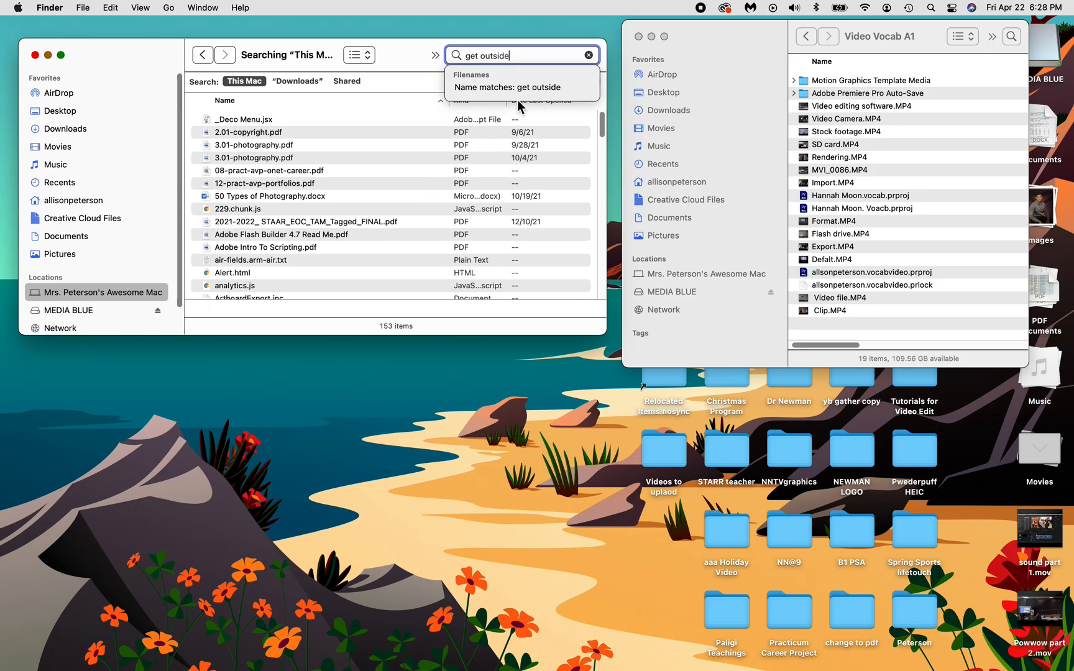
pyautogui.moveTo(515, 116)
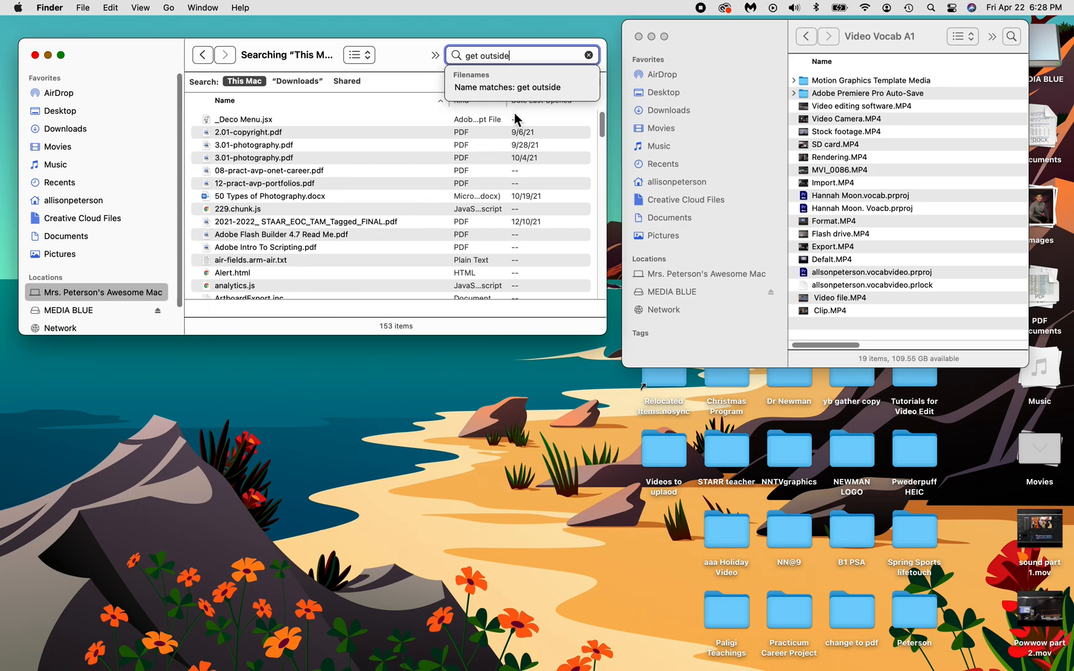
pyautogui.write('.')
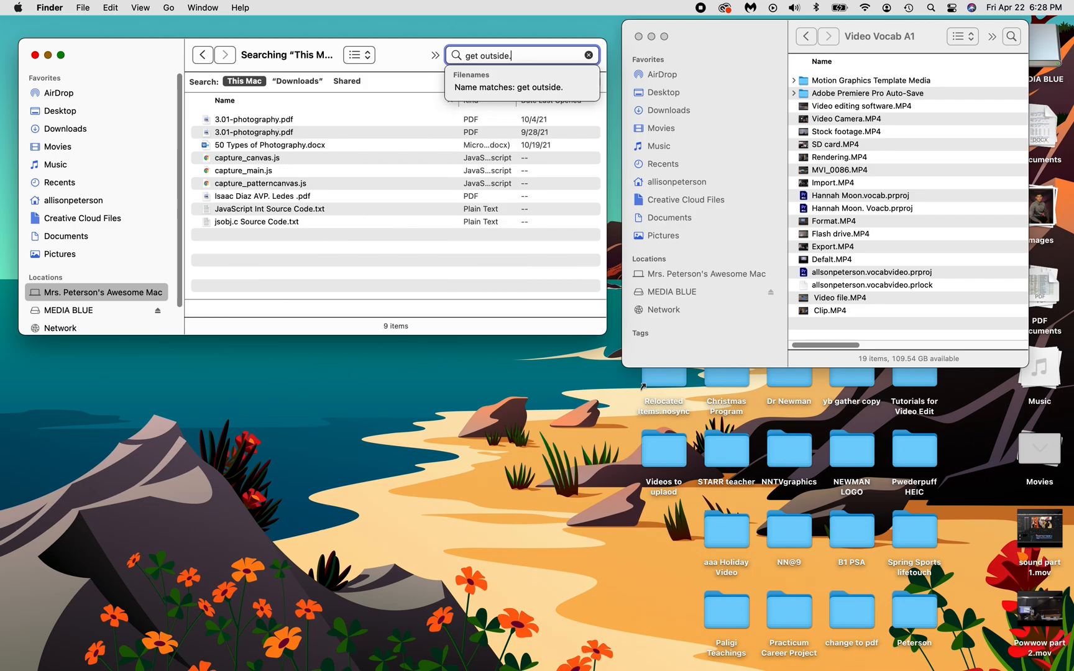
pyautogui.write('.mp')
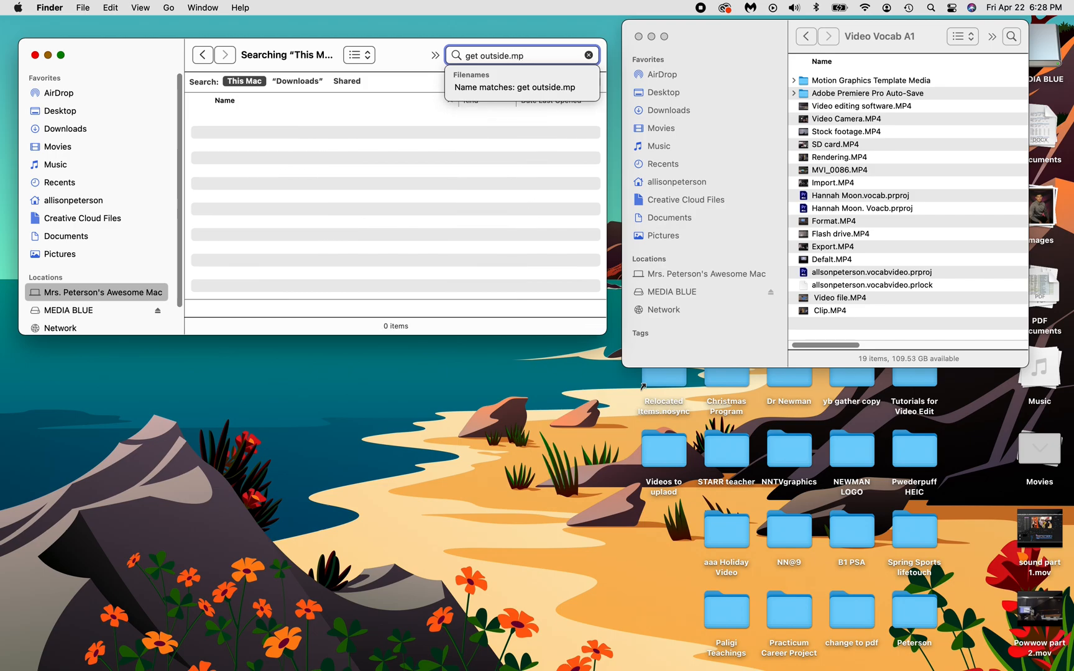
pyautogui.write('3')
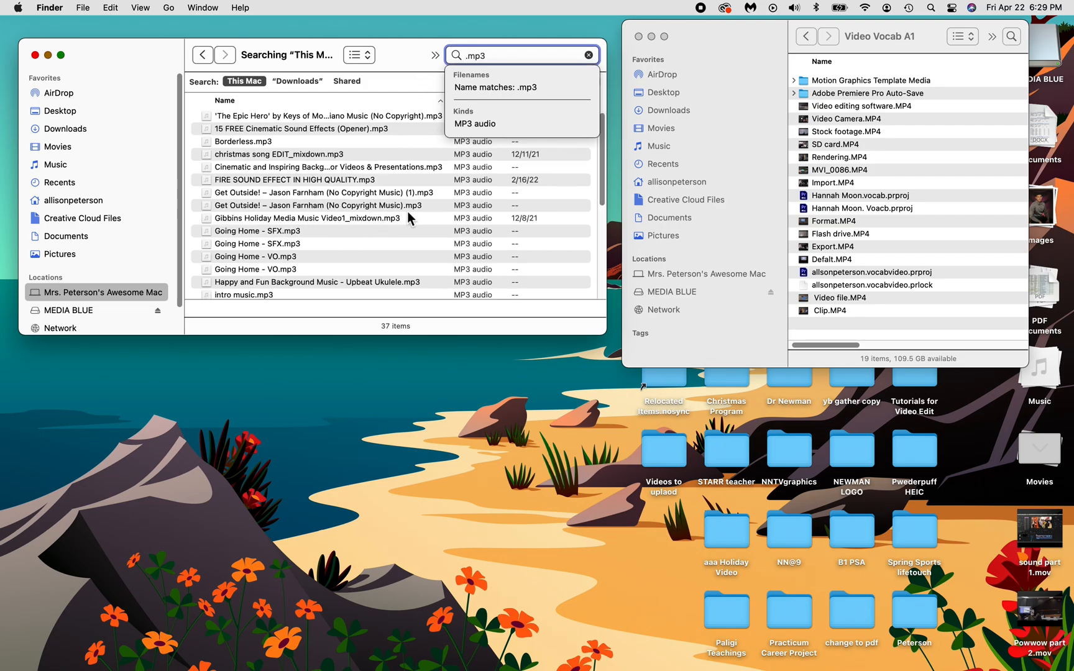
# - Select the 'Get Outside! – Jason Farnham' MP3 from Downloads in the results
pyautogui.click(317, 205)
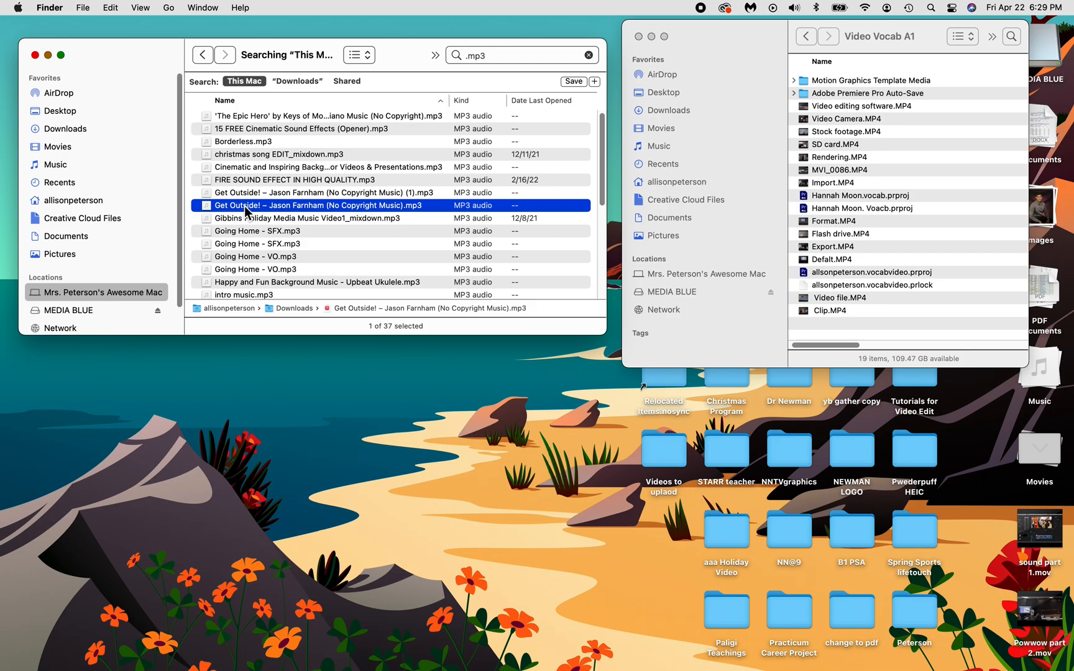
pyautogui.moveTo(907, 274)
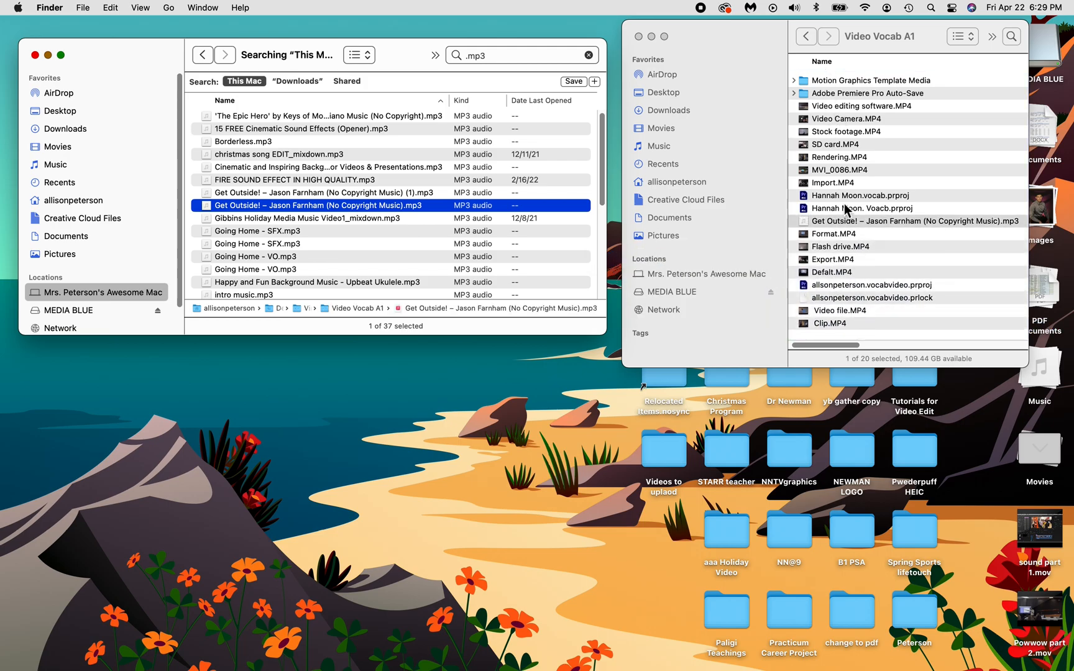
pyautogui.moveTo(611, 464)
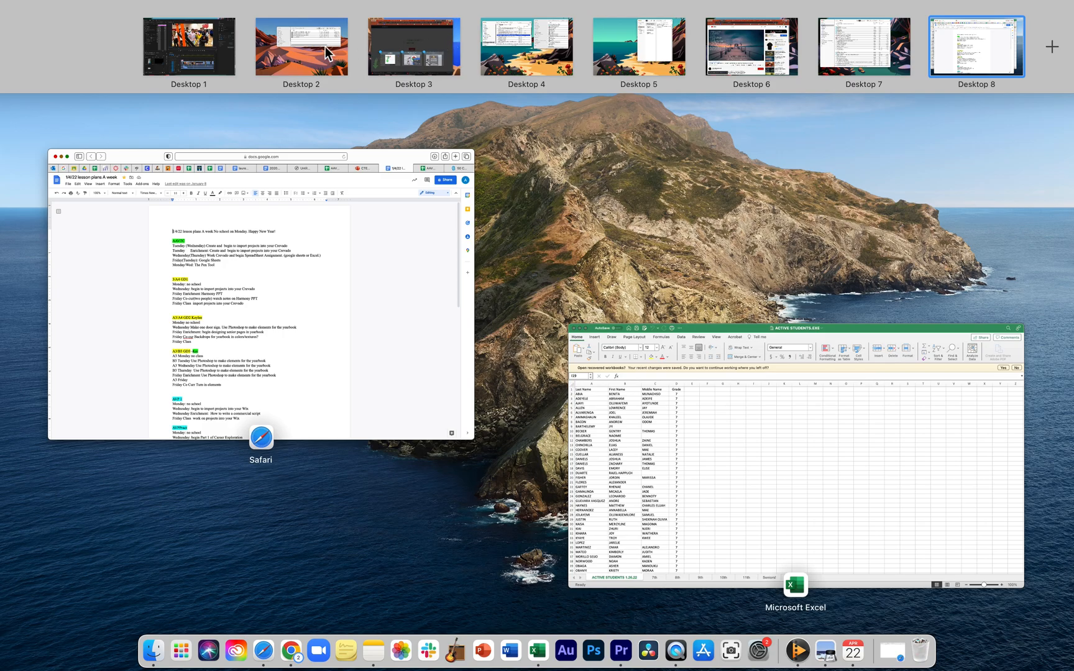
# - Open Premiere's Import dialog and select the Get Outside! MP3 in Video Vocab A1
pyautogui.click(188, 45)
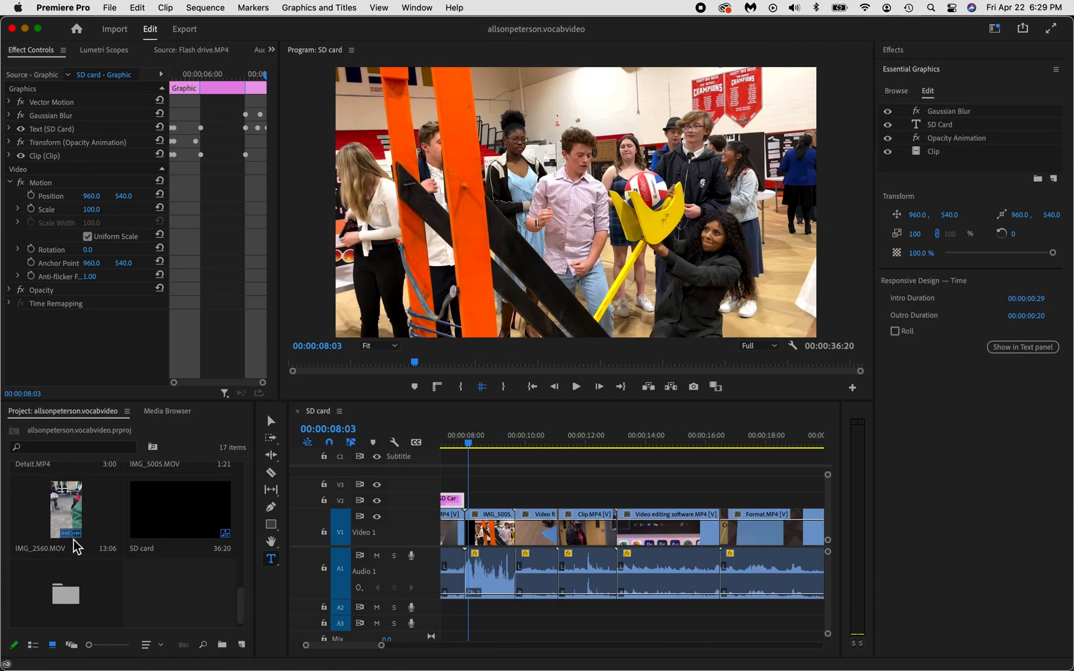
pyautogui.moveTo(187, 604)
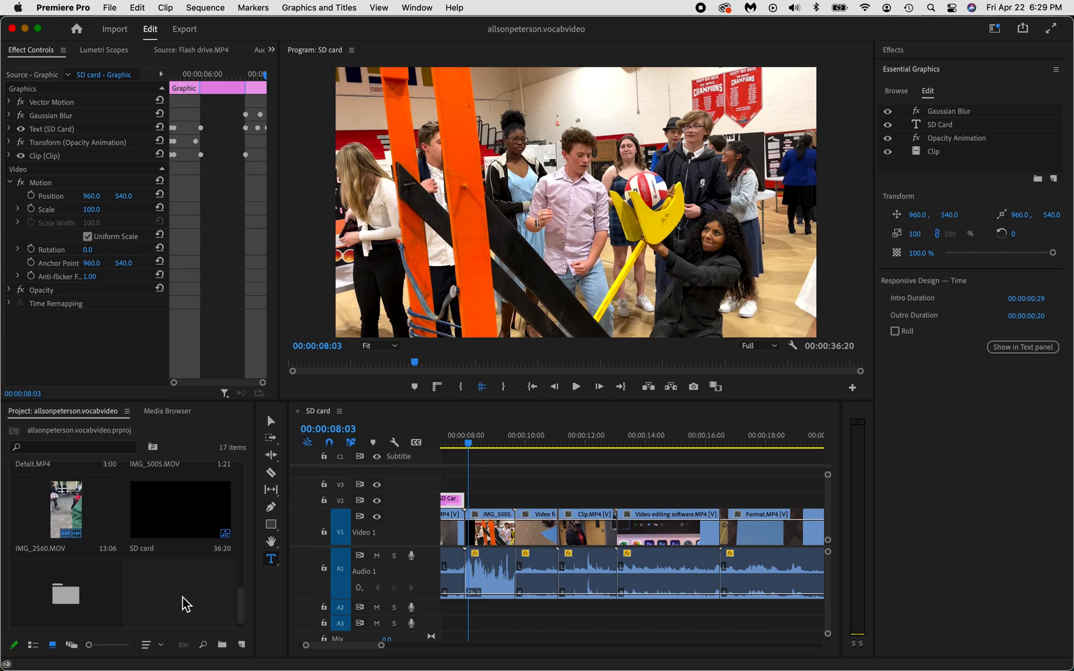
pyautogui.rightClick(186, 604)
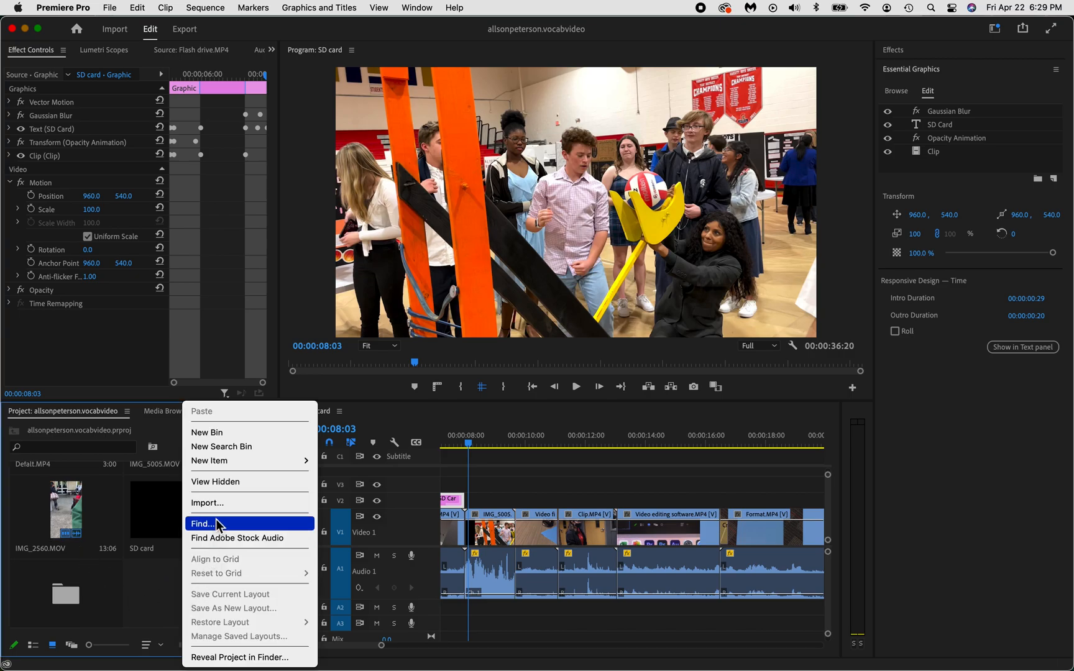
pyautogui.click(209, 503)
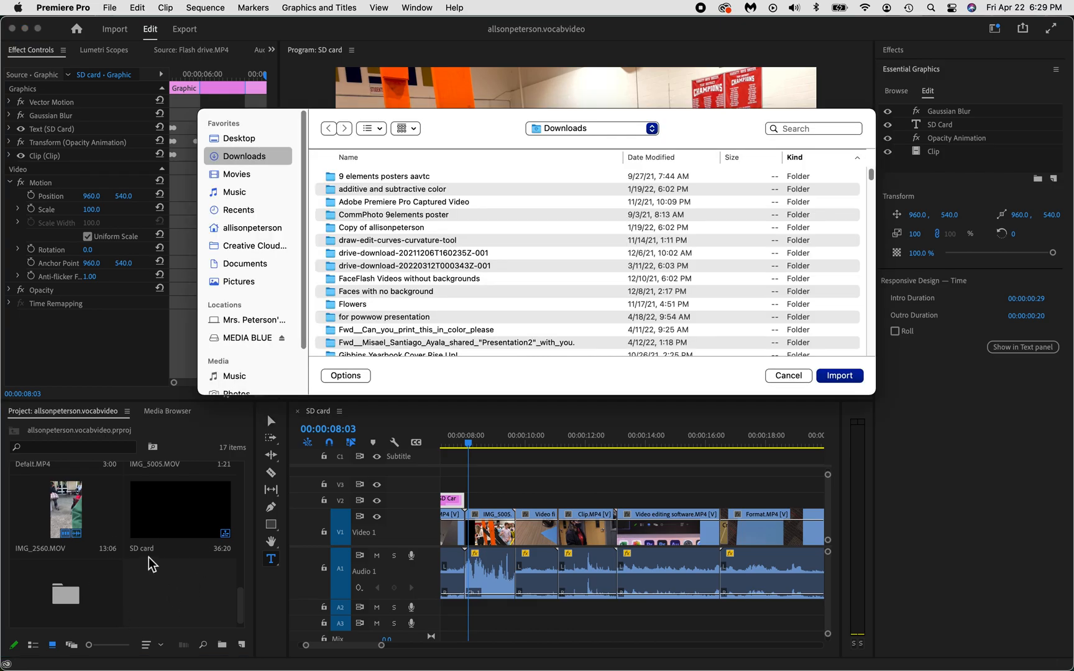
pyautogui.moveTo(108, 8)
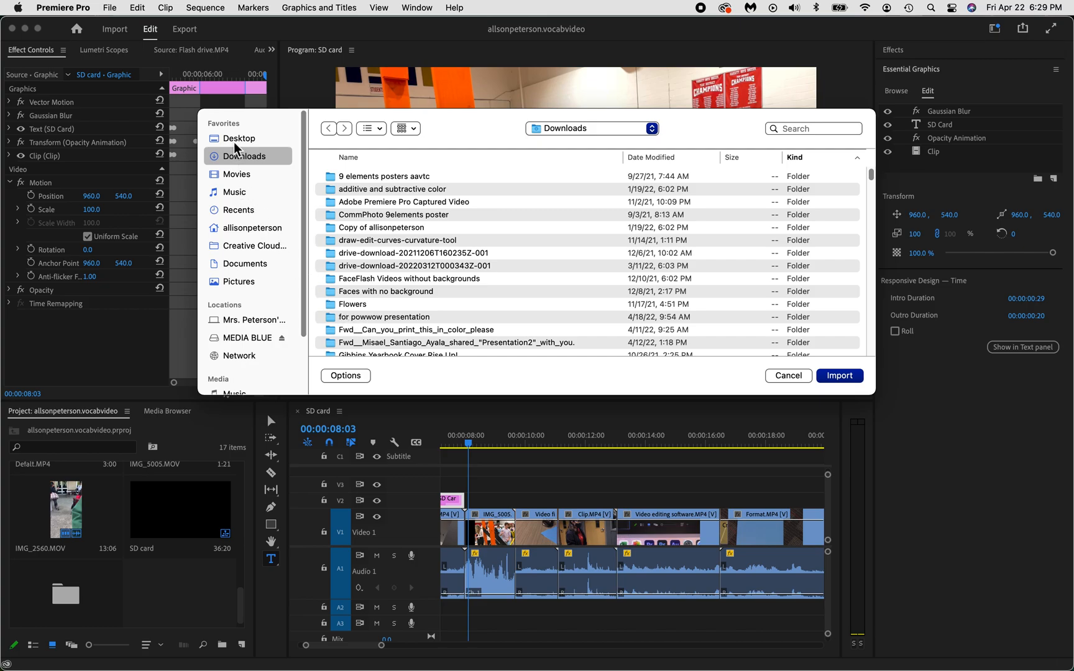
pyautogui.click(239, 138)
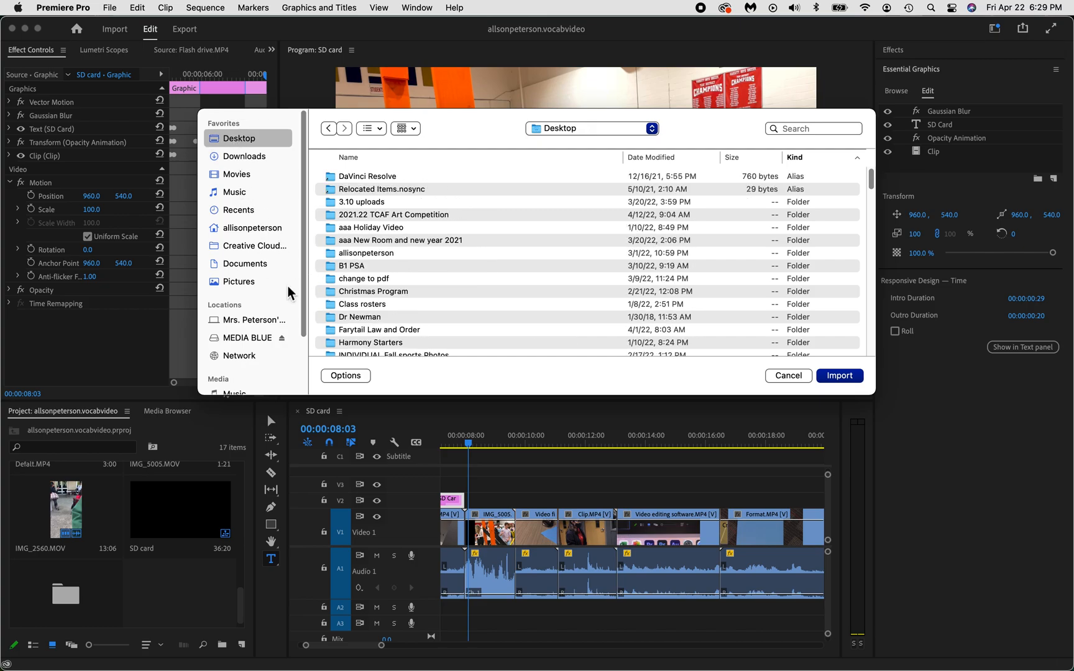
pyautogui.scroll(-3)
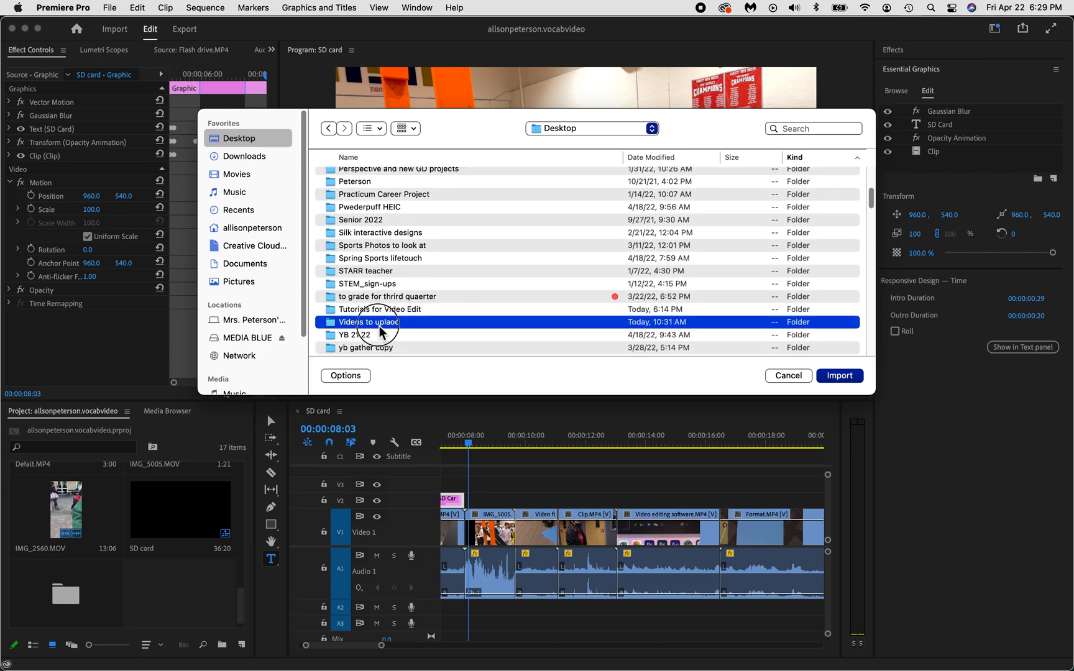
pyautogui.doubleClick(368, 322)
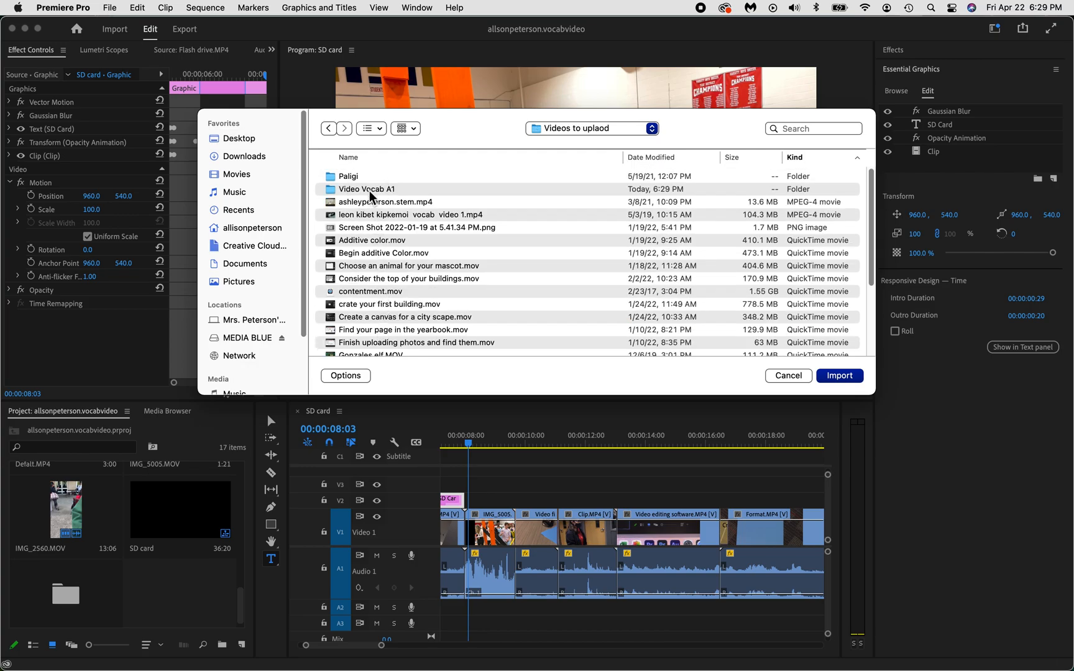
pyautogui.doubleClick(367, 188)
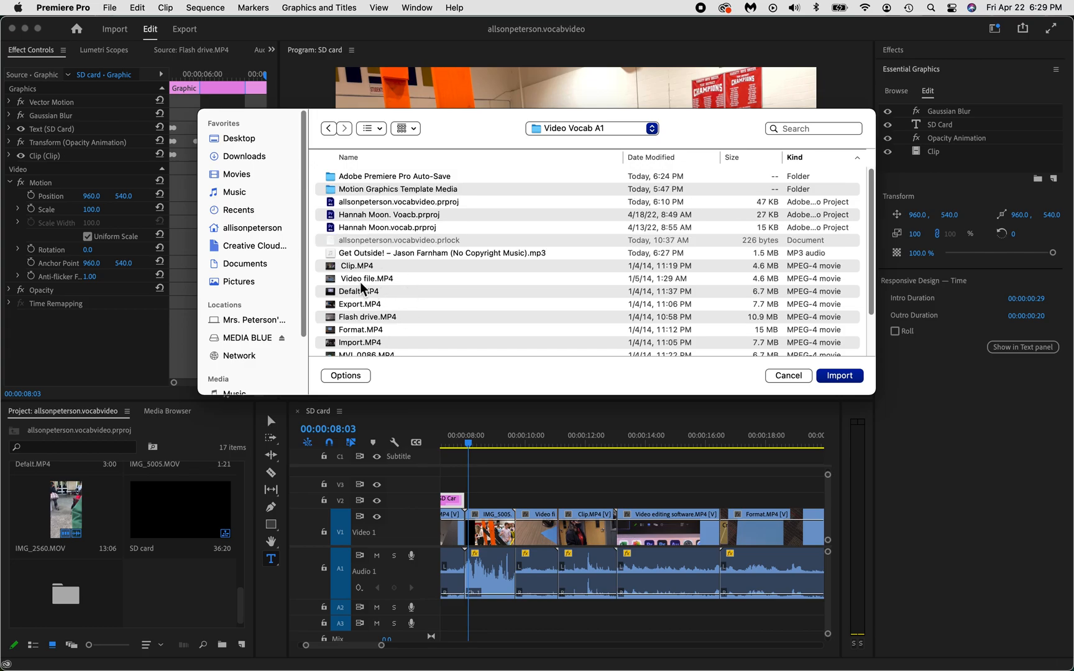
pyautogui.click(442, 252)
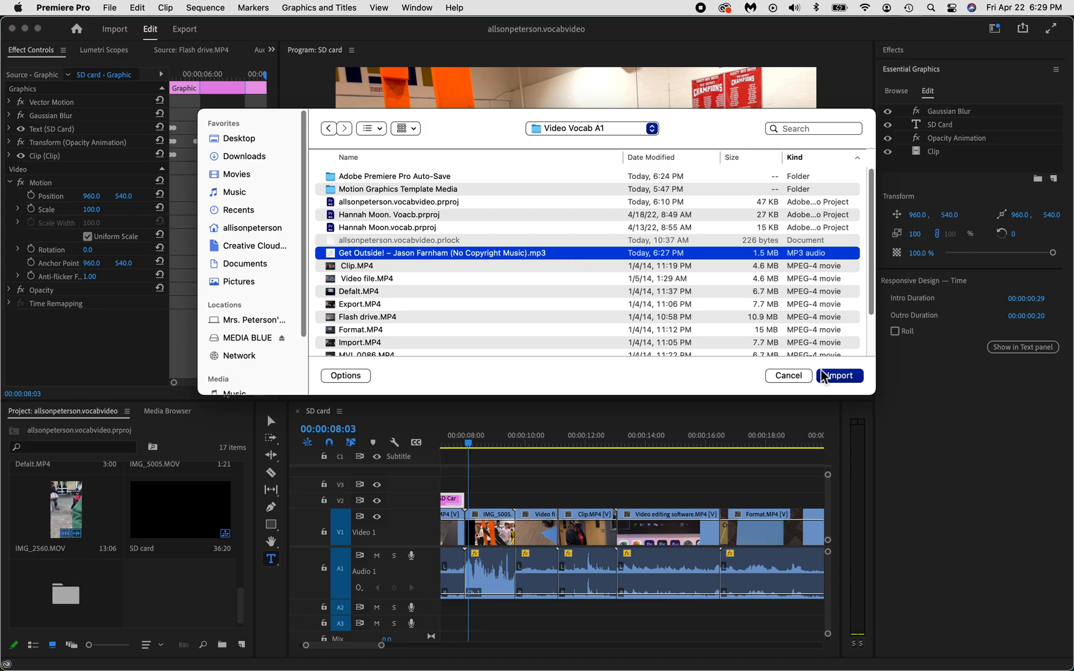
# - Attempt importing the Get Outside! MP3 and dismiss the File Import Failure message
pyautogui.click(838, 375)
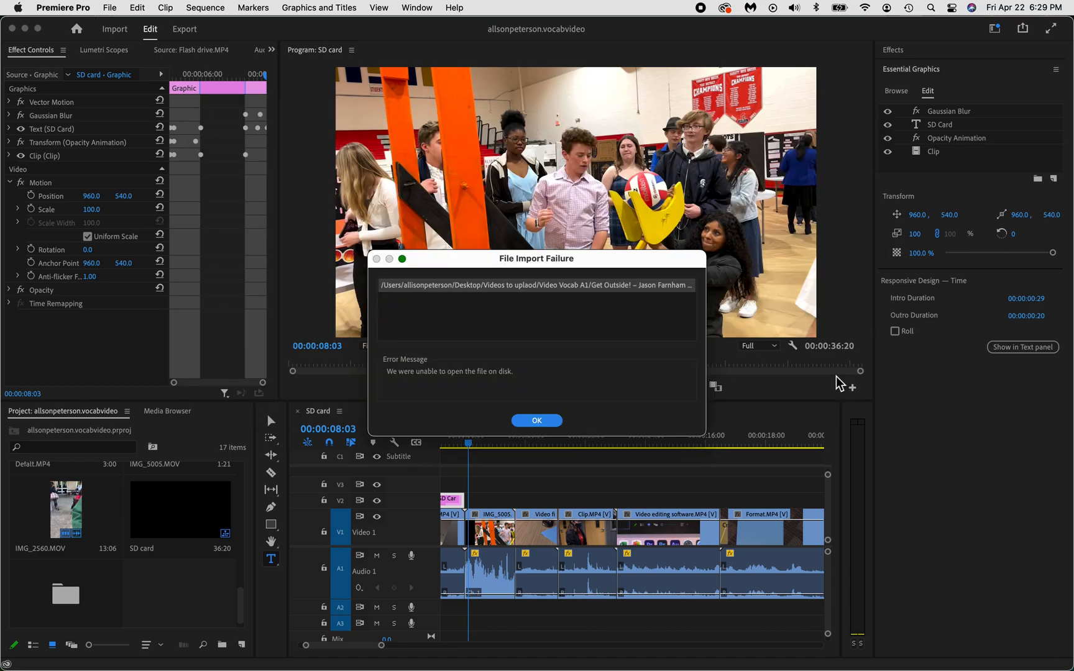
pyautogui.moveTo(396, 308)
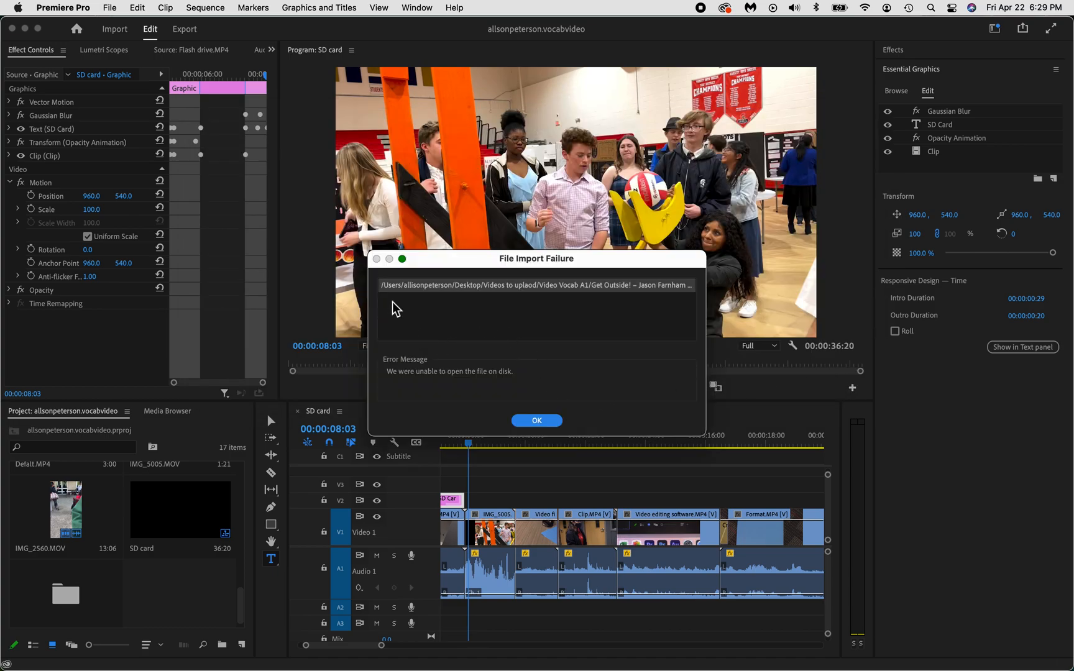
pyautogui.moveTo(576, 321)
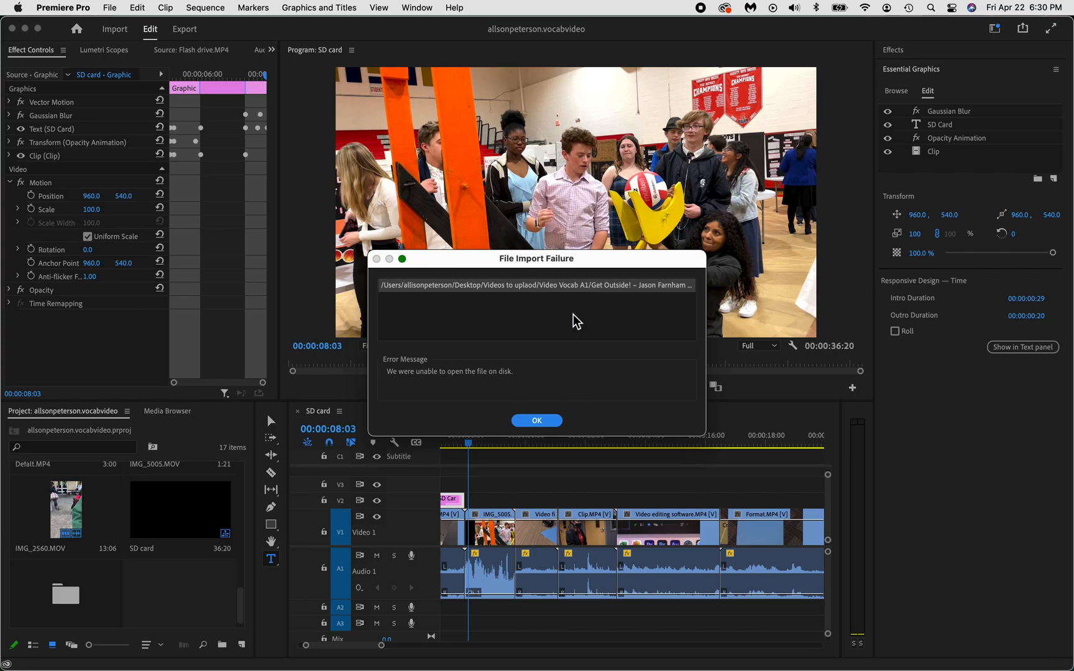
pyautogui.click(536, 420)
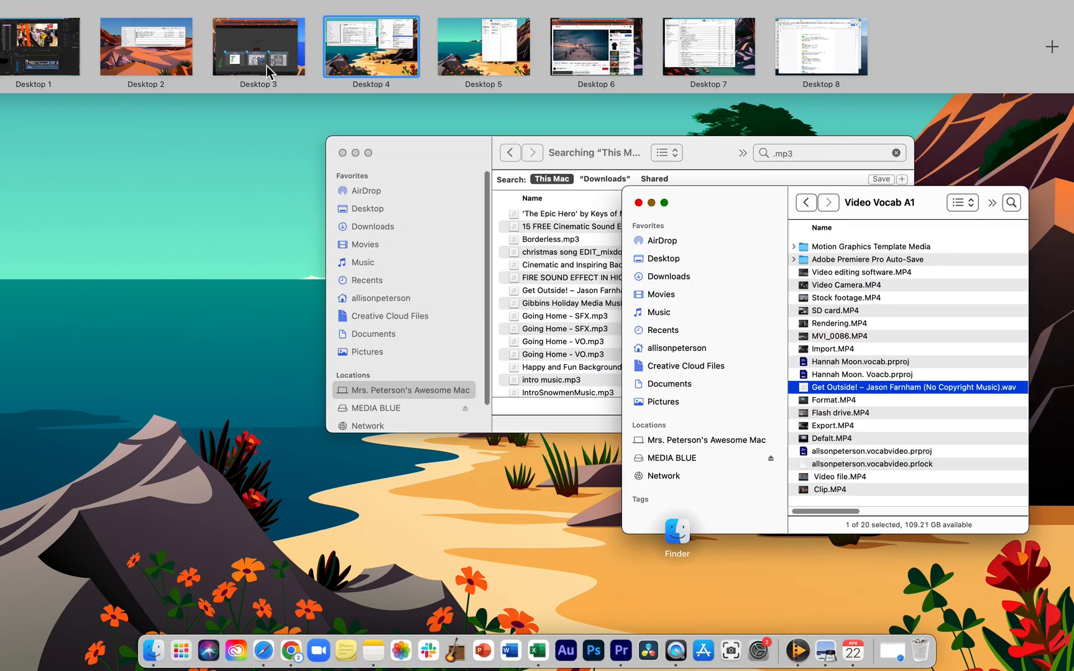
# - Import the Get Outside! WAV from Video Vocab A1 via File > Import
pyautogui.click(257, 46)
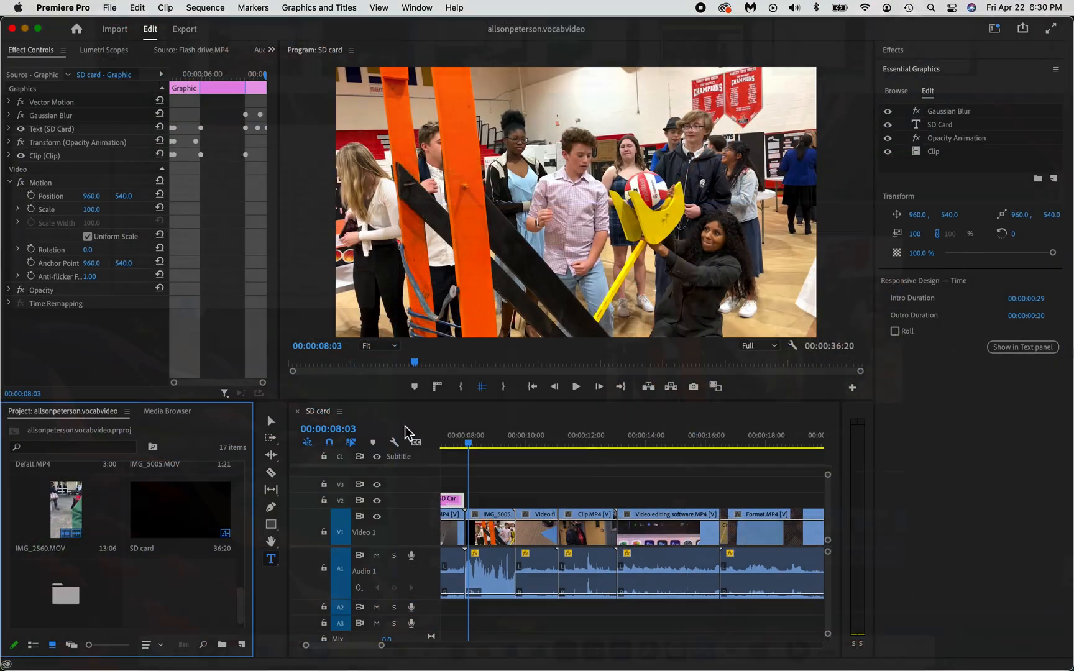
pyautogui.moveTo(572, 469)
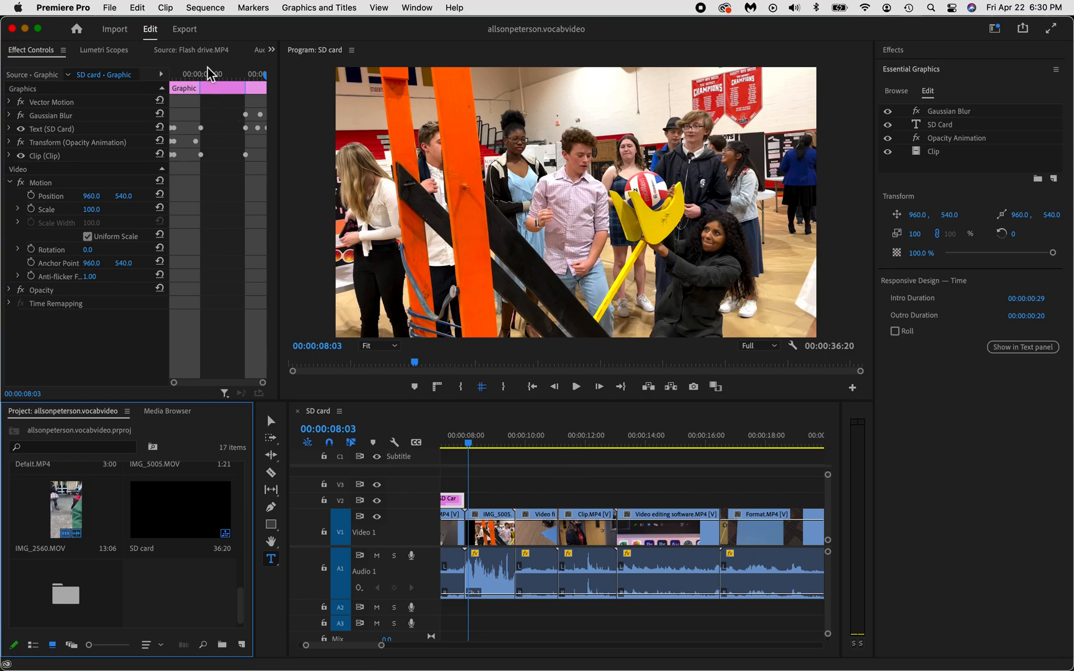
pyautogui.moveTo(110, 14)
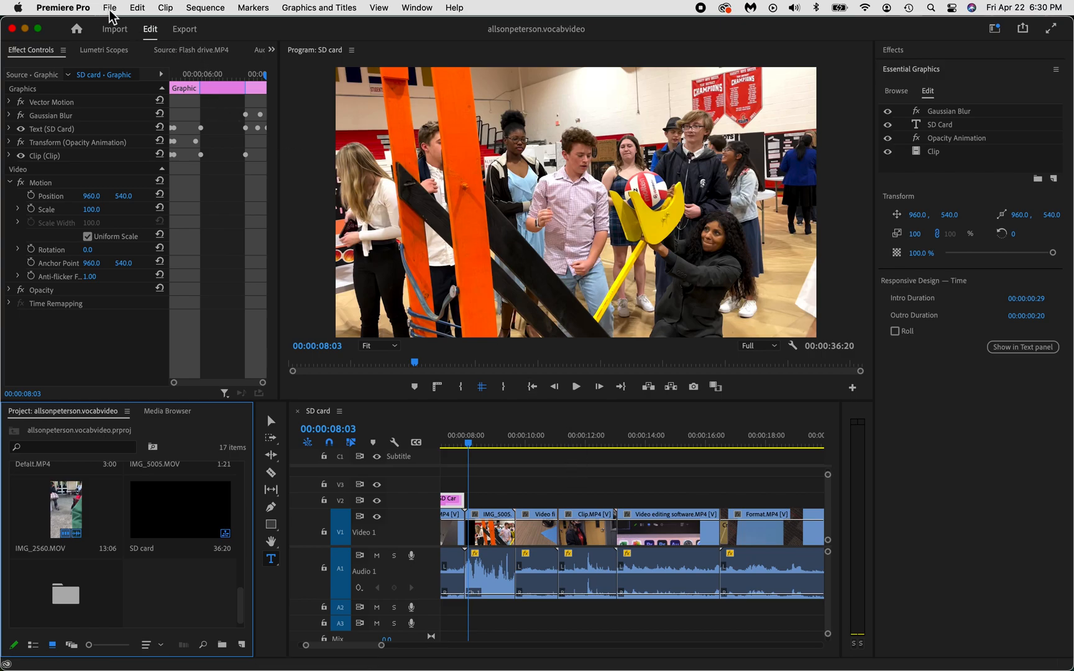
pyautogui.click(109, 7)
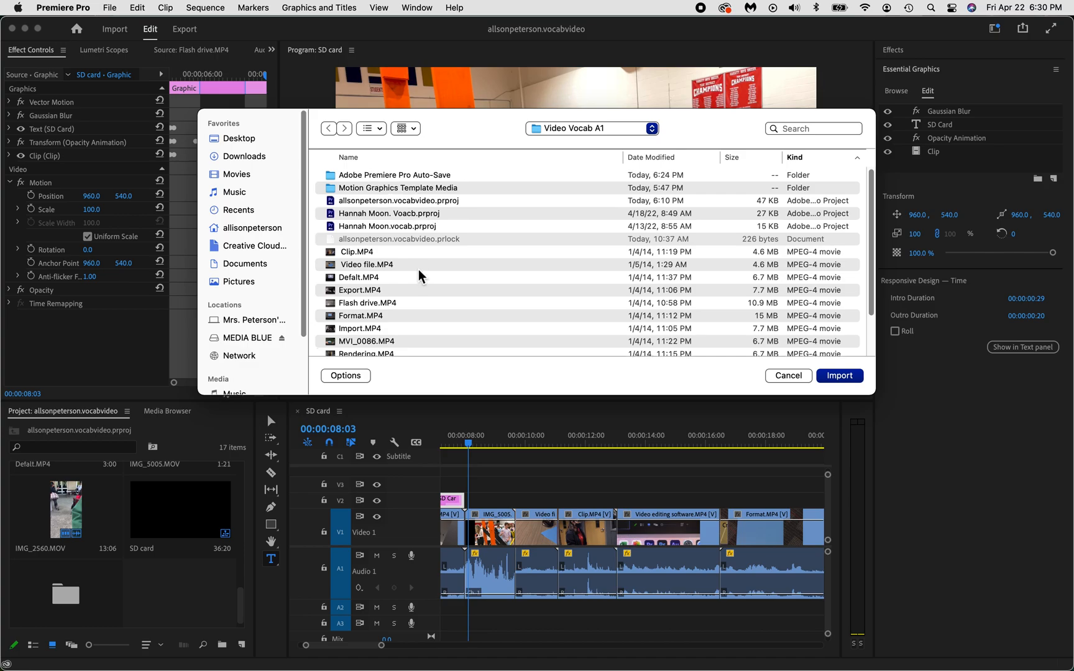
pyautogui.scroll(-3)
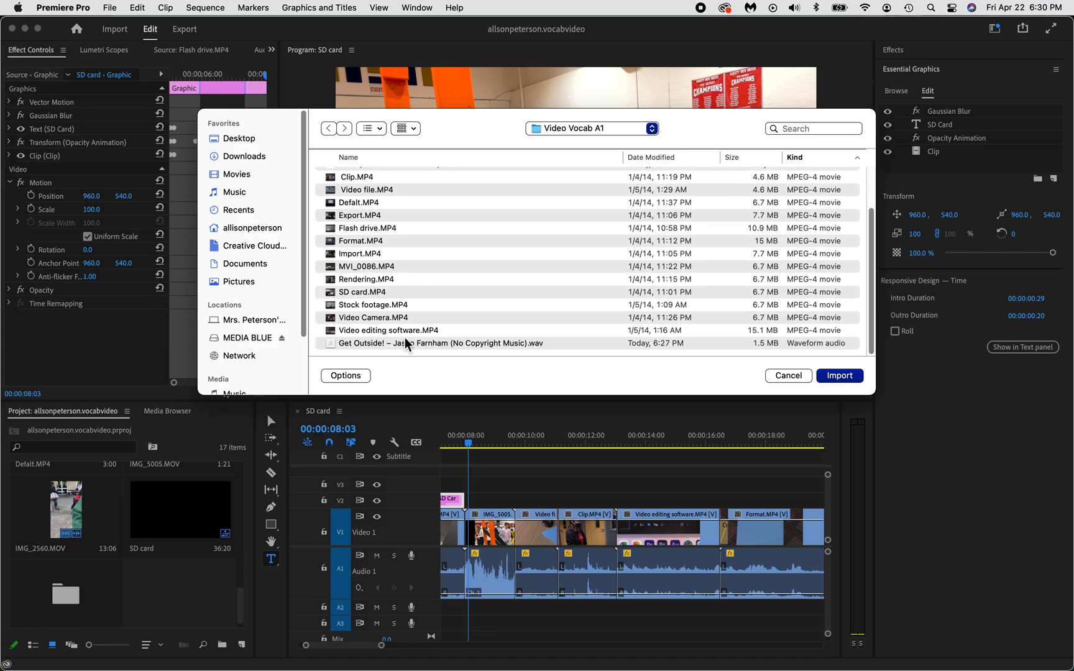
pyautogui.click(441, 343)
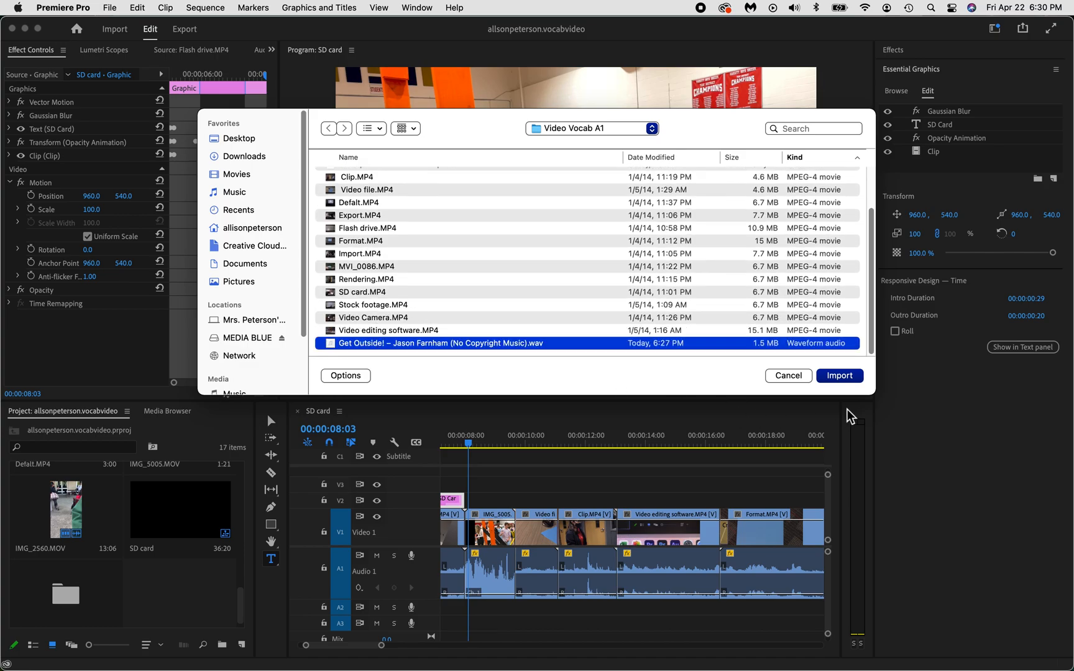
pyautogui.click(838, 375)
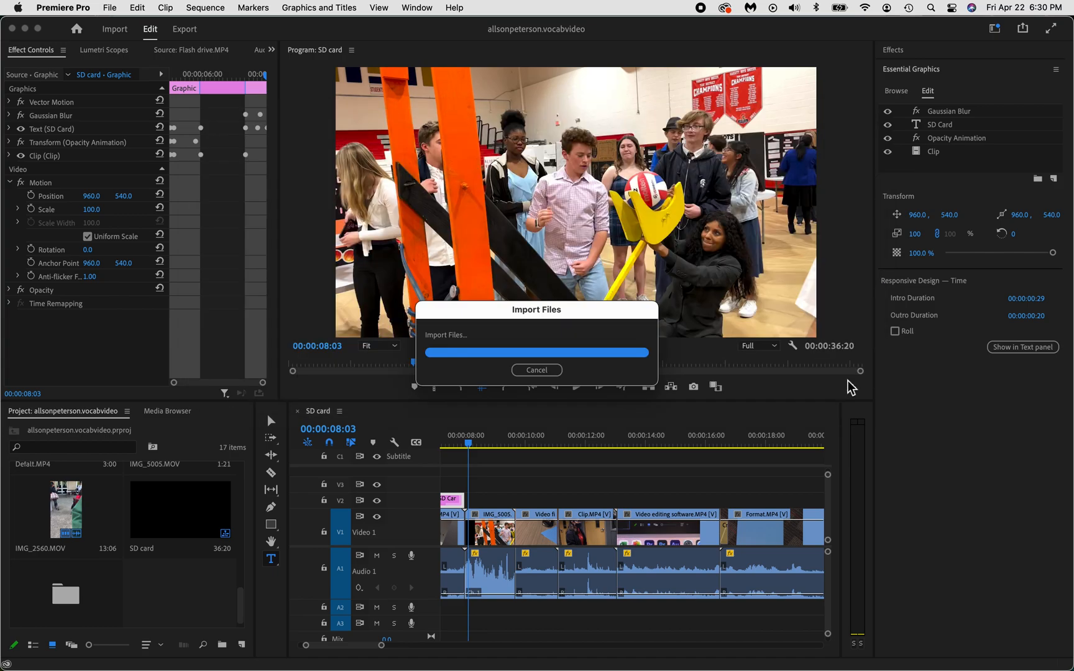